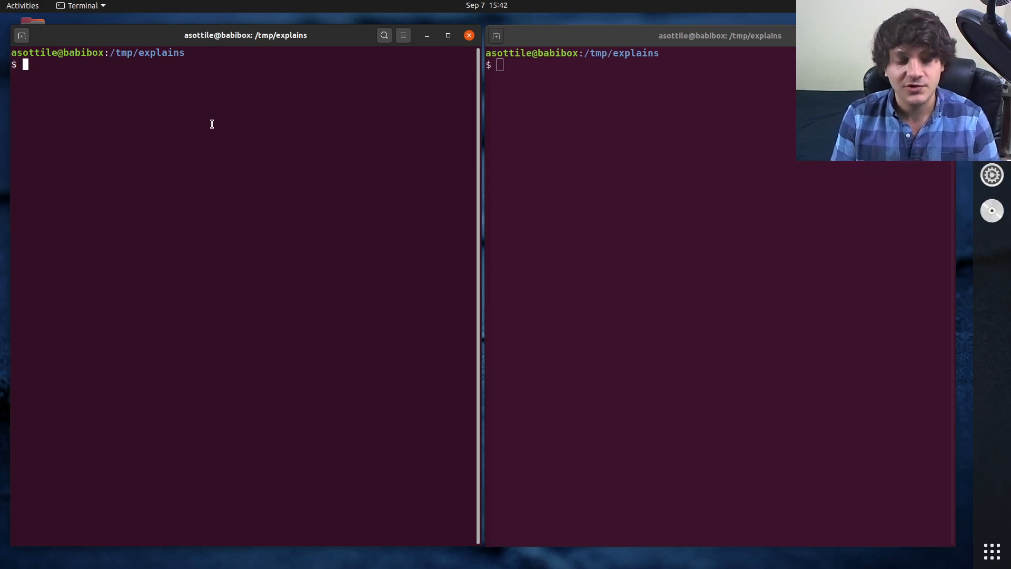
Run rm -rf / on the host and get the --no-preserve-root failsafe warning instead
type("rm -rf")
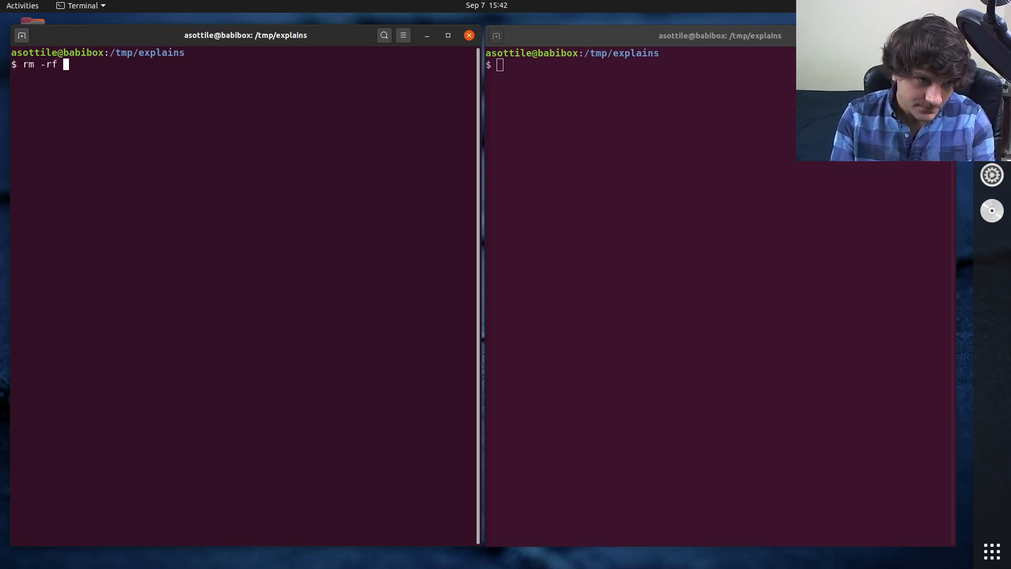
key("Return")
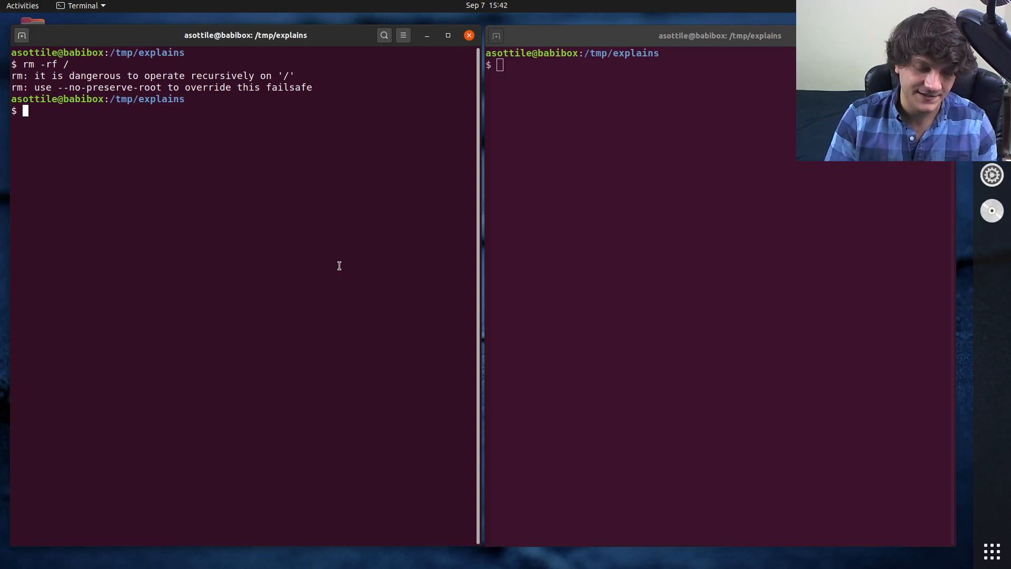
Launch a throwaway Ubuntu focal container shell with podman run --rm -ti ubuntu:focal bash
type("podman run --rm -ti")
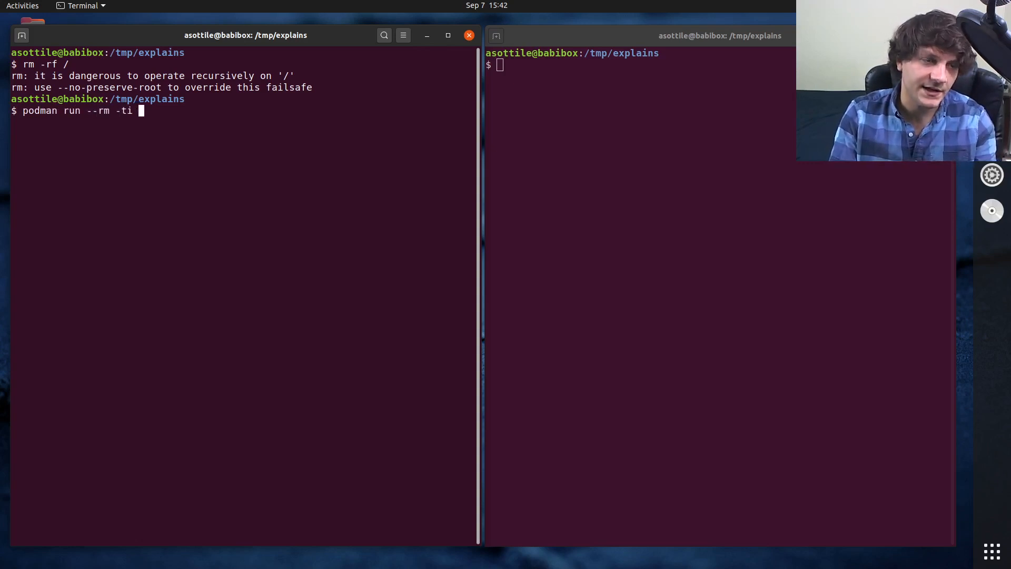
type("ubuntu:focal bash")
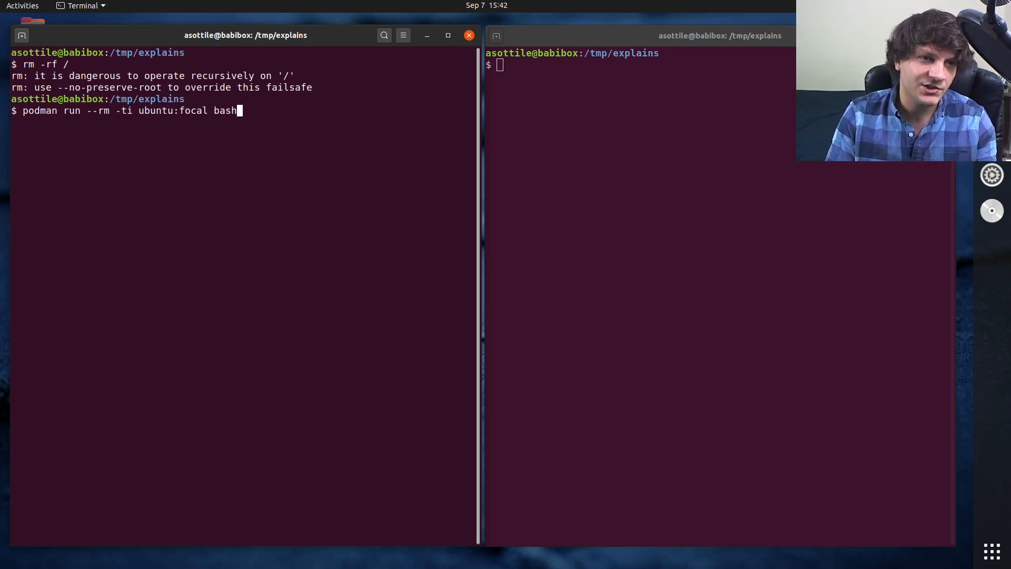
double_click(39, 110)
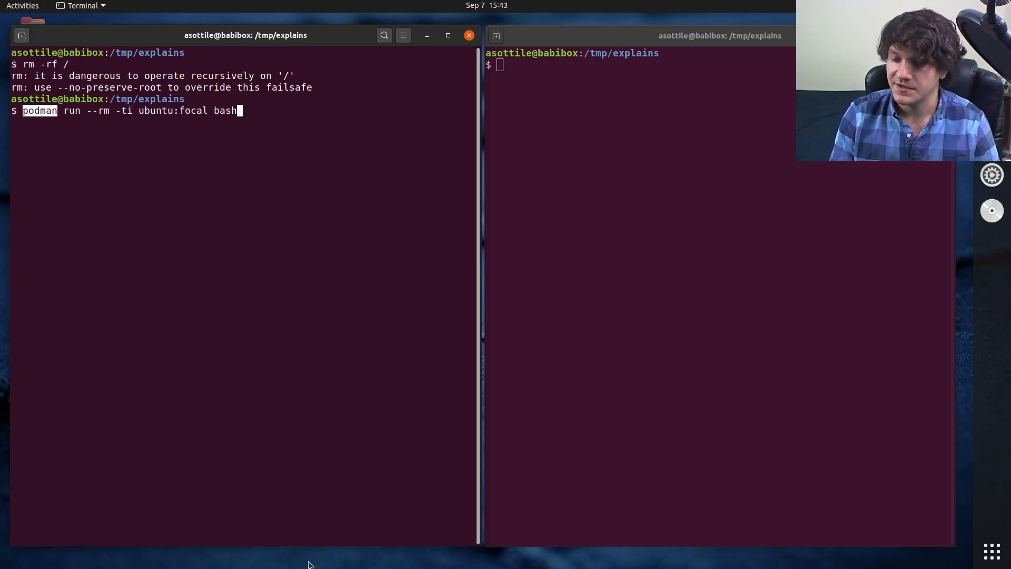
key("Return")
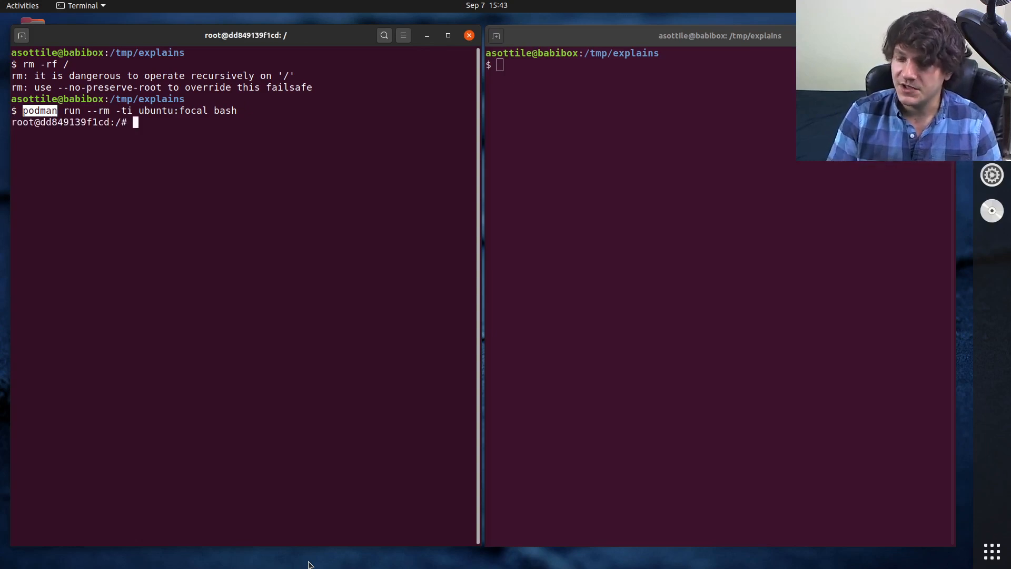
List the container root, see rm -rf / refused, and stage the --no-preserve-root override
key("Return")
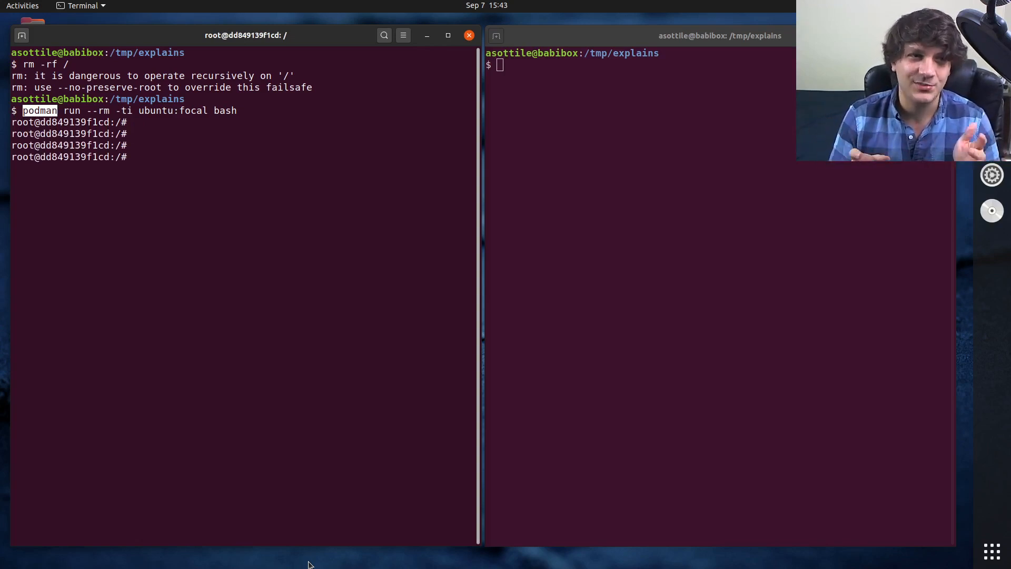
type("ls /")
type("rm -rf / --no-preserve-r")
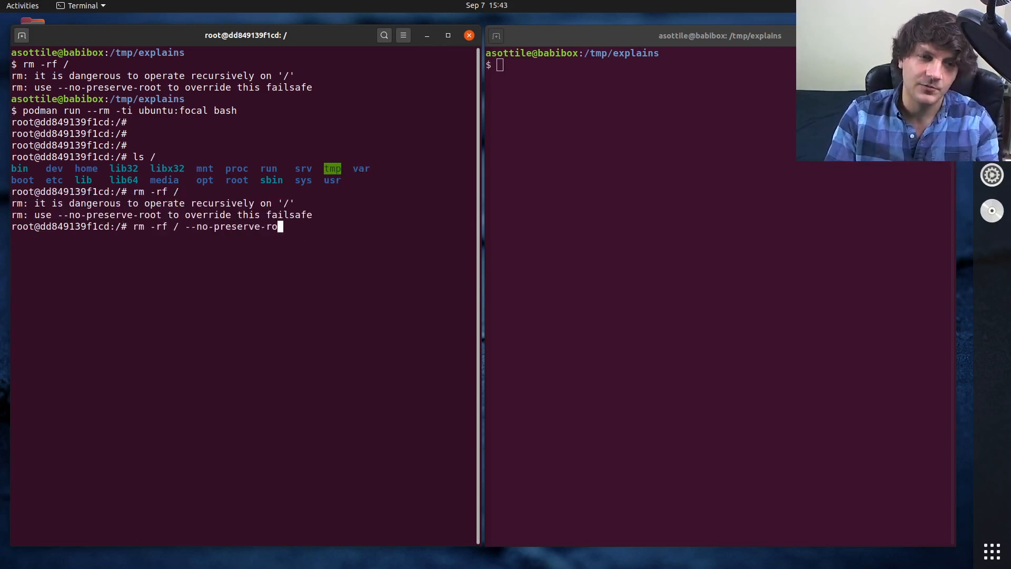
type("ot")
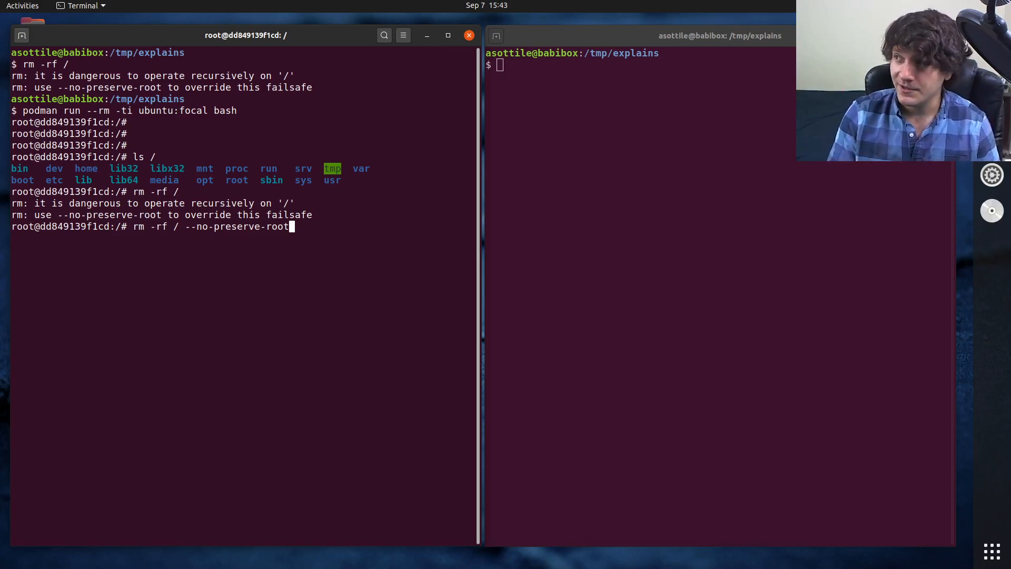
Run rm -rf / --no-preserve-root in the container, scrolling past the read-only /sys errors
key("Return")
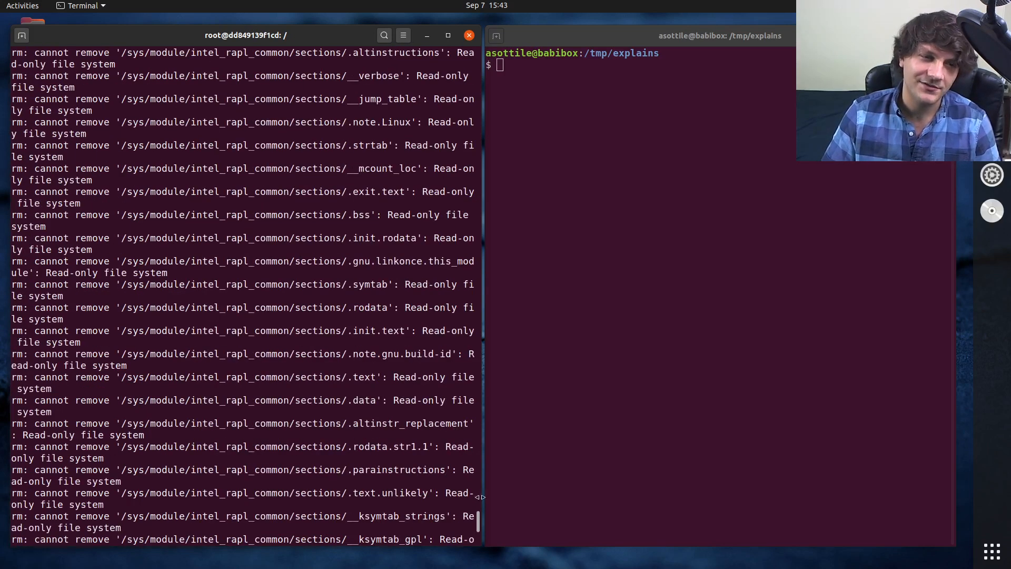
scroll("down", 3)
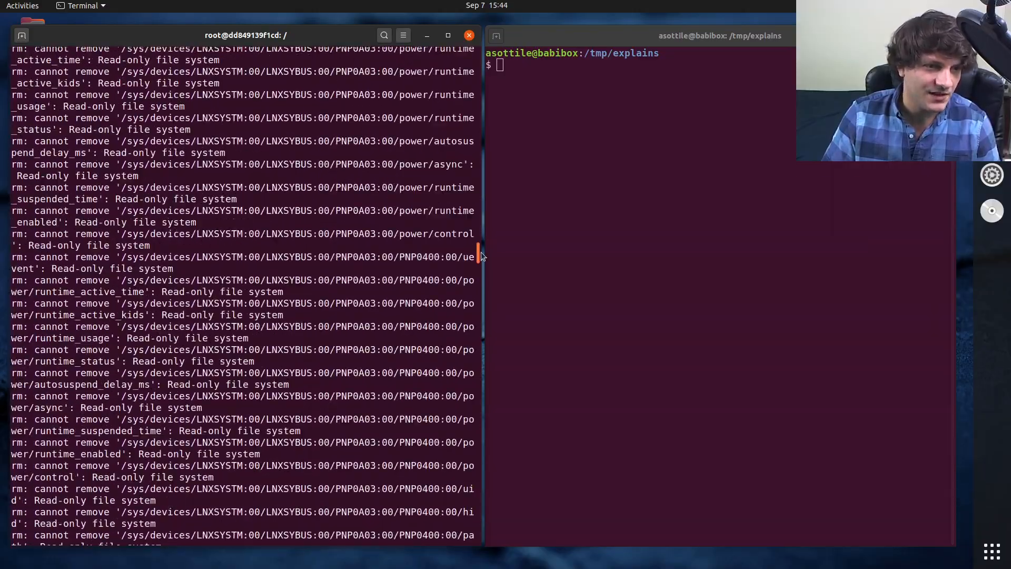
scroll("down", 3)
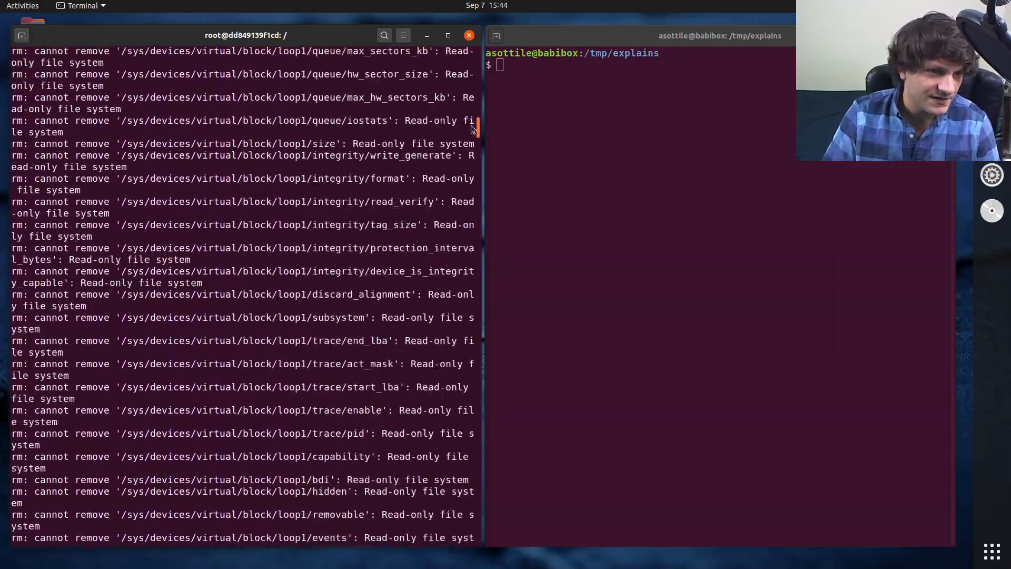
scroll("down", 3)
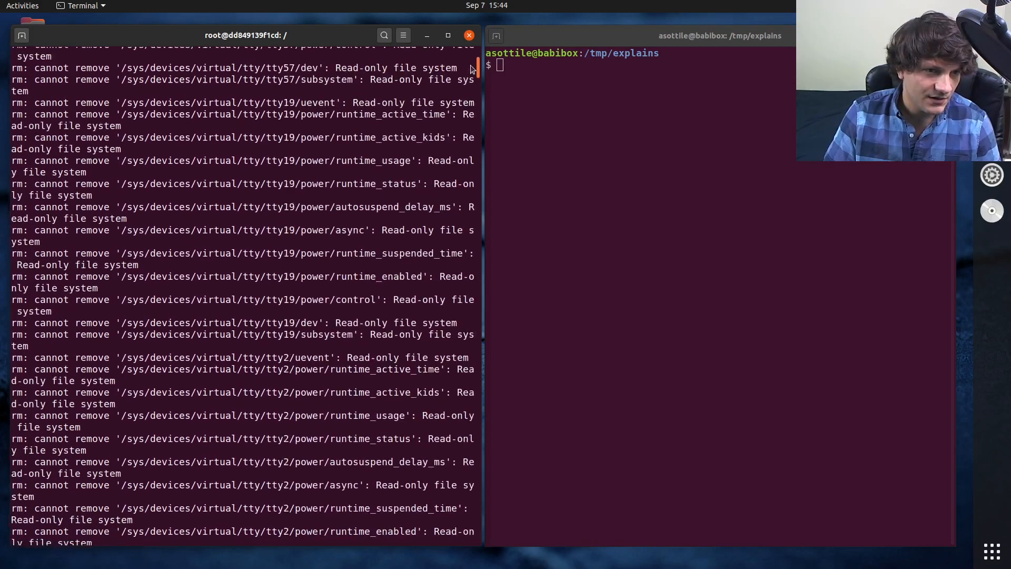
scroll("down", 3)
type("ls")
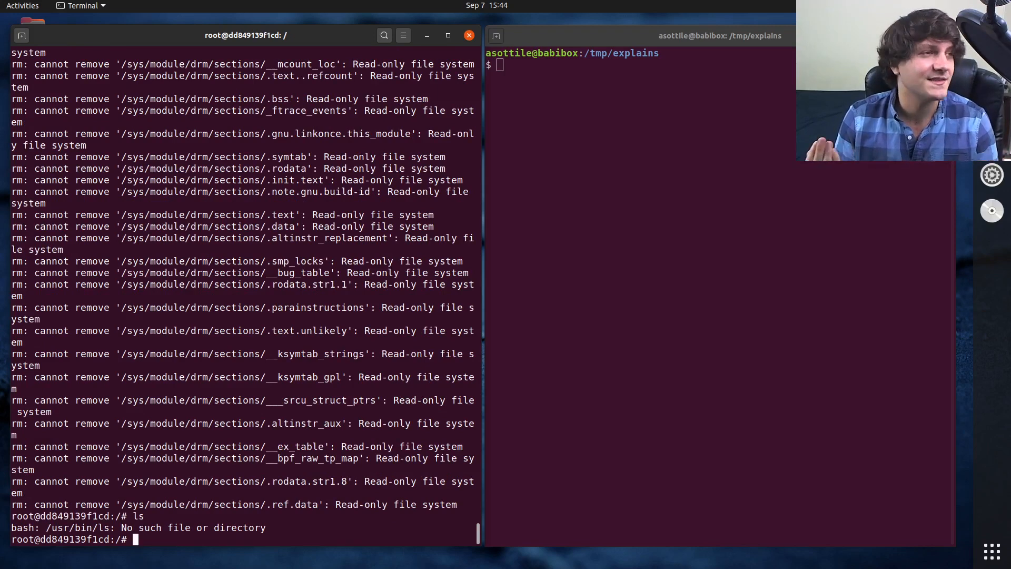
Clear the command cache with hash -r, then echo * to show only dev, etc, proc, run, sys remain
type("ha")
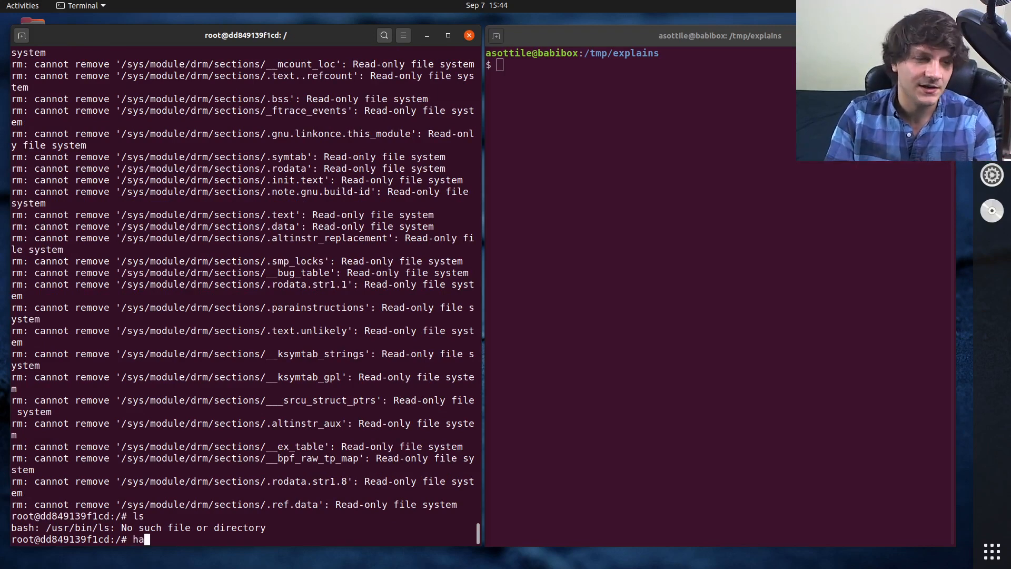
key("Return")
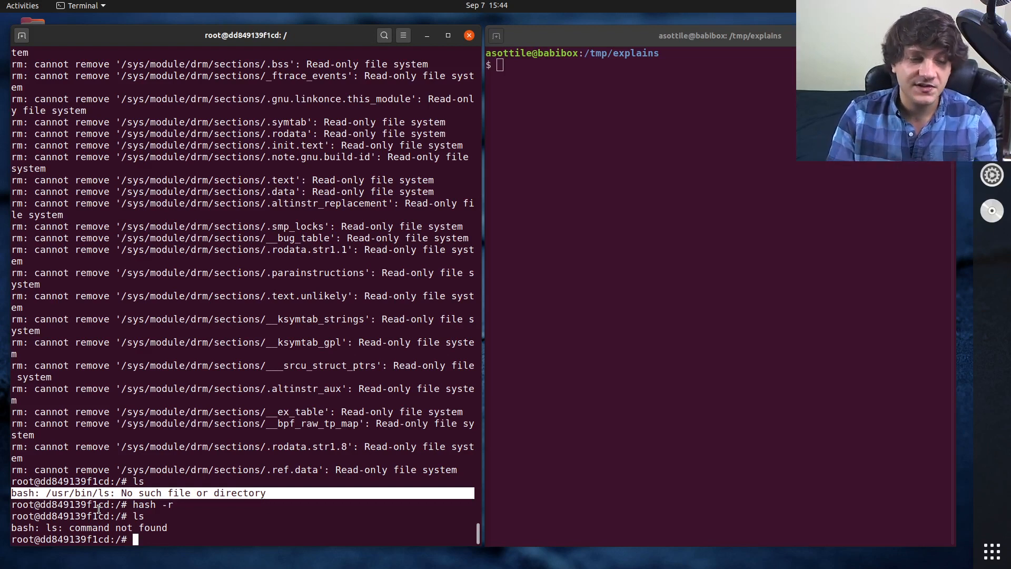
type("echo")
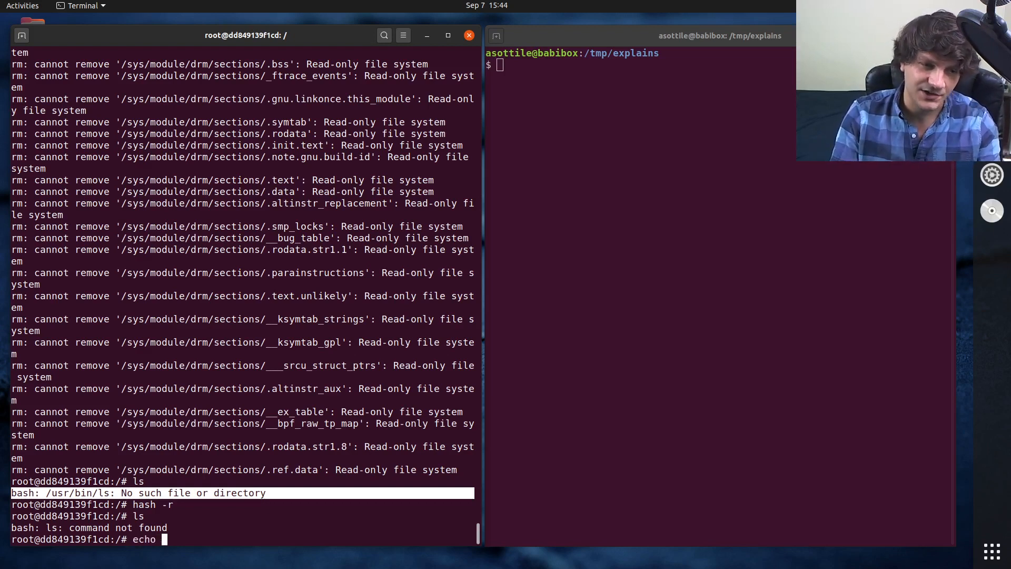
type("*")
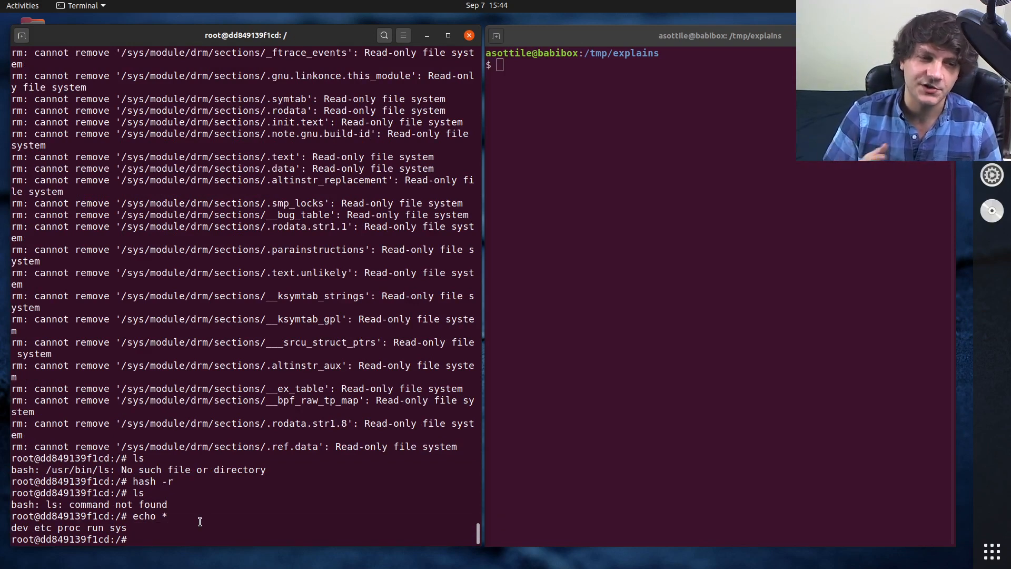
double_click(95, 528)
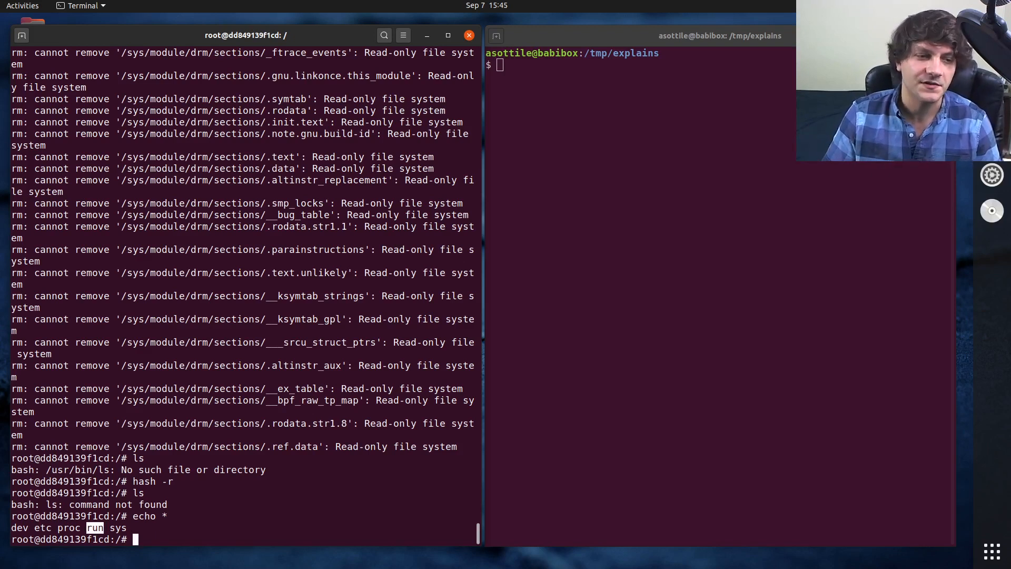
Echo the contents of dev, etc and proc (etc holds hostname, hosts, resolv.conf), then move to the host shell
type("echo")
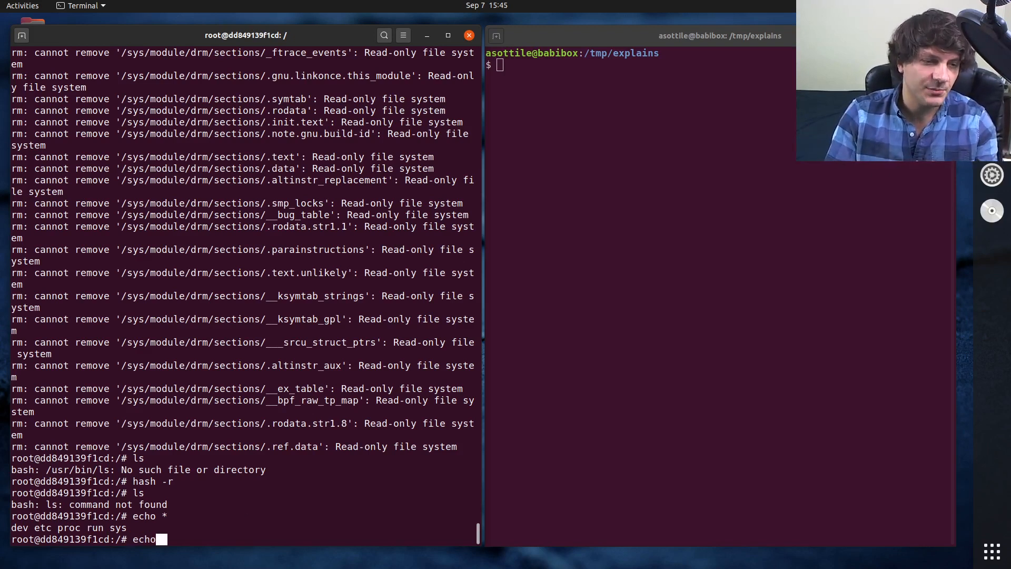
key("Return")
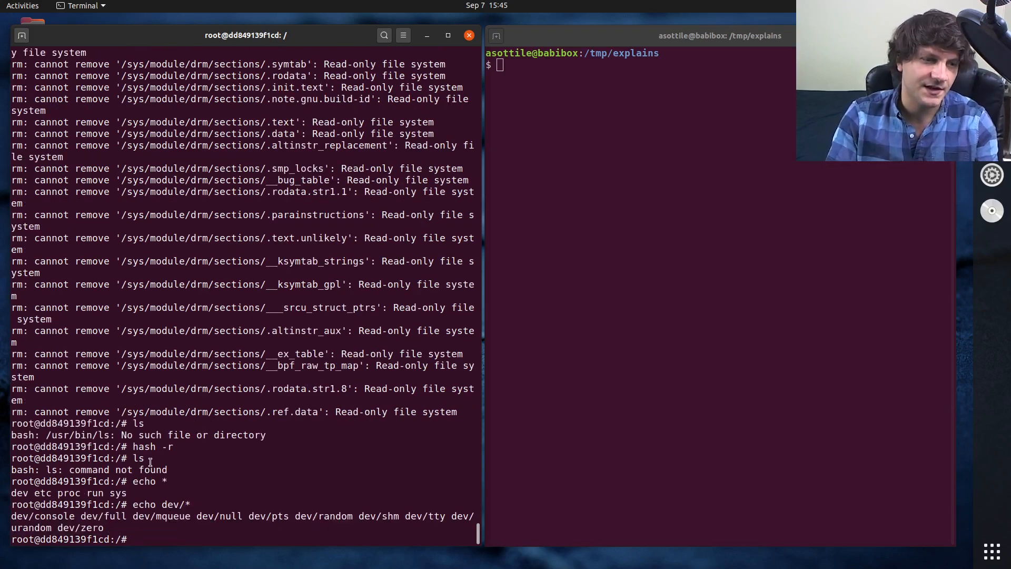
type("echo etc/*")
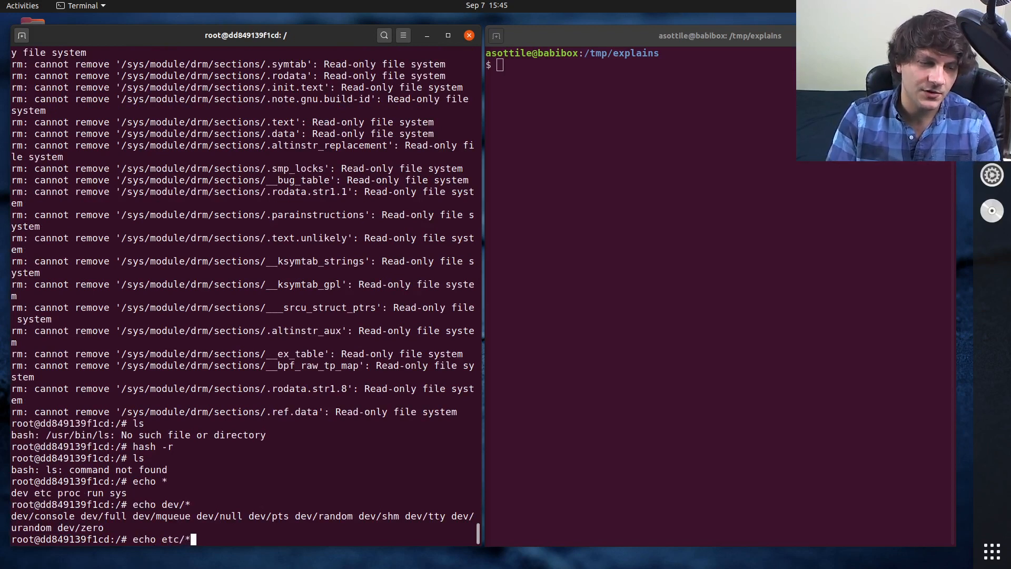
key("Return")
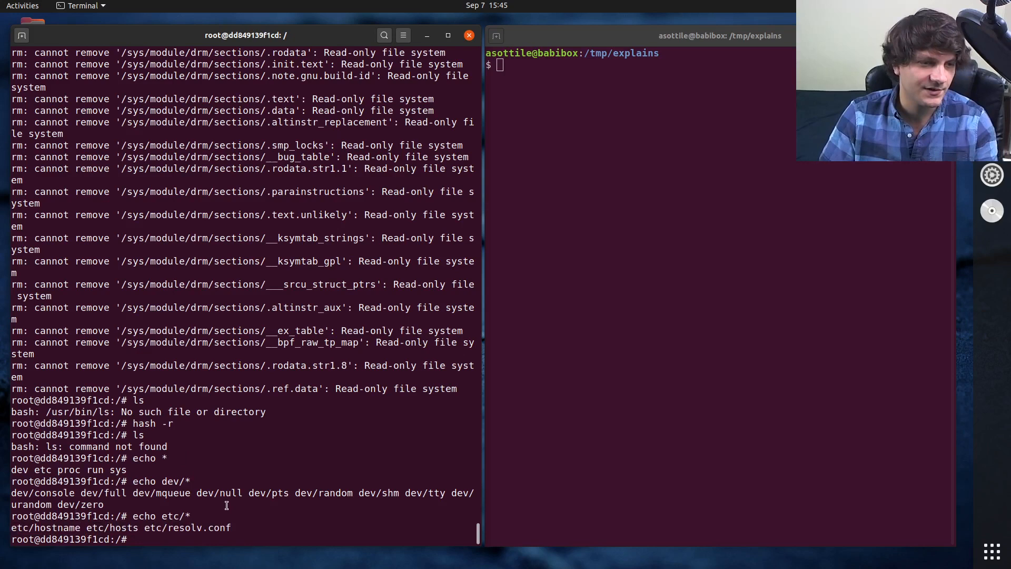
type("echo")
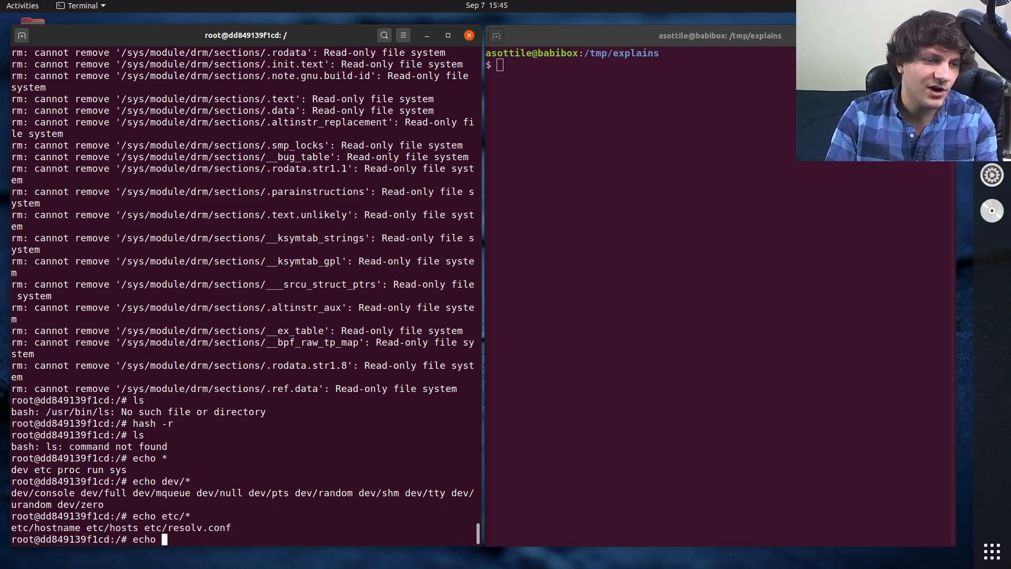
key("Return")
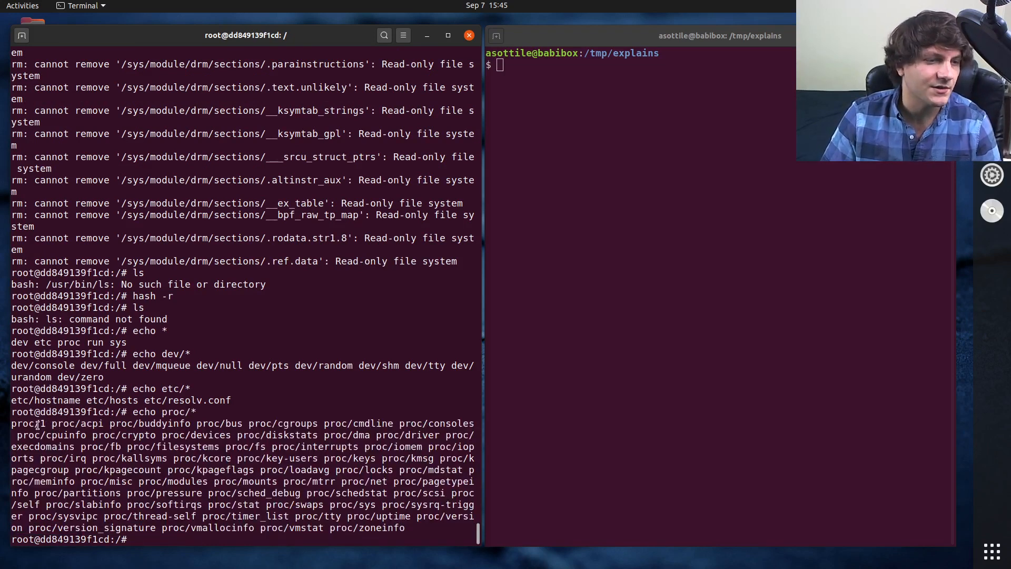
double_click(27, 423)
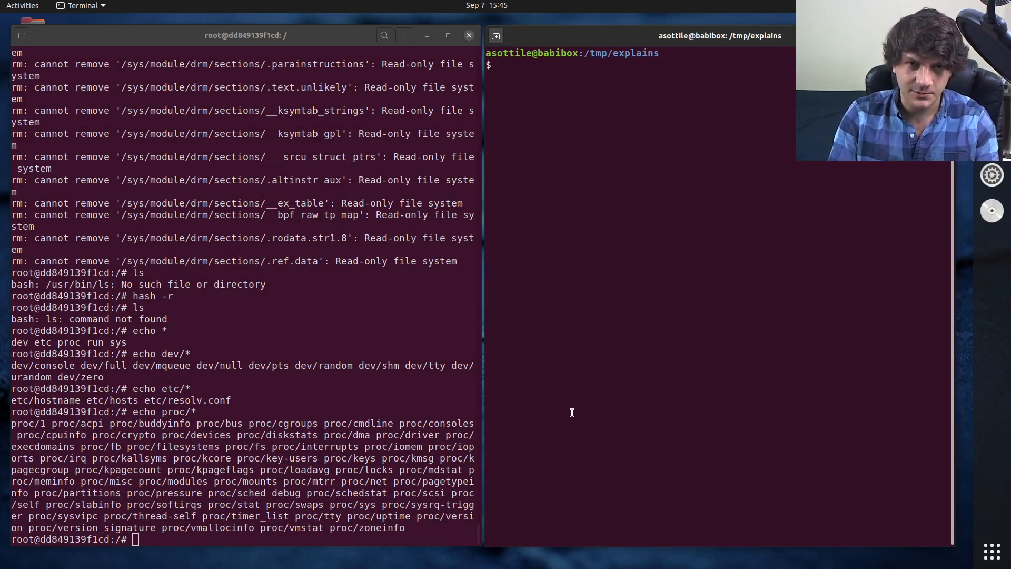
Create a fresh container from the ubuntu:xenial image with podman create
type("pod")
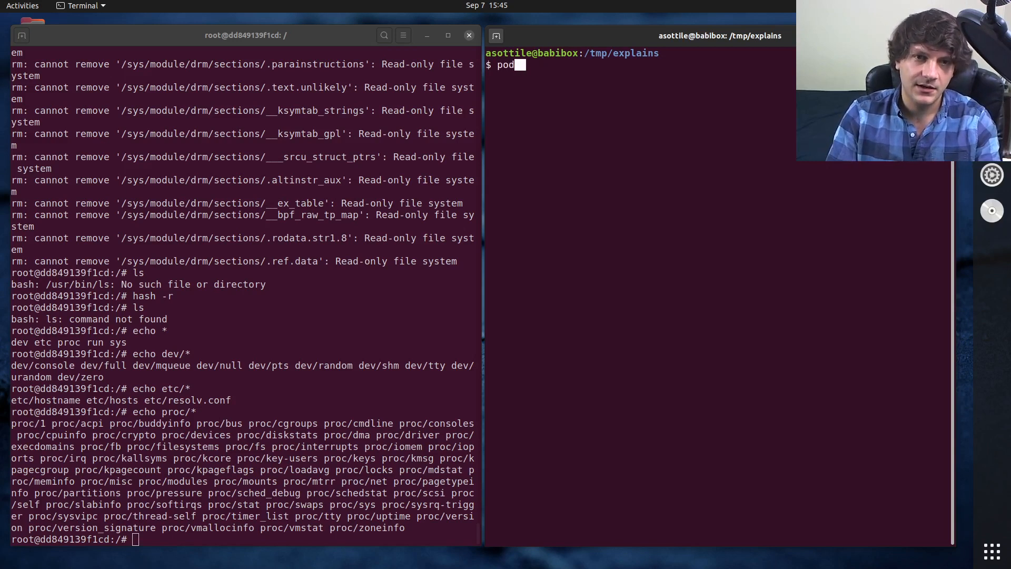
type("man create ubuntu")
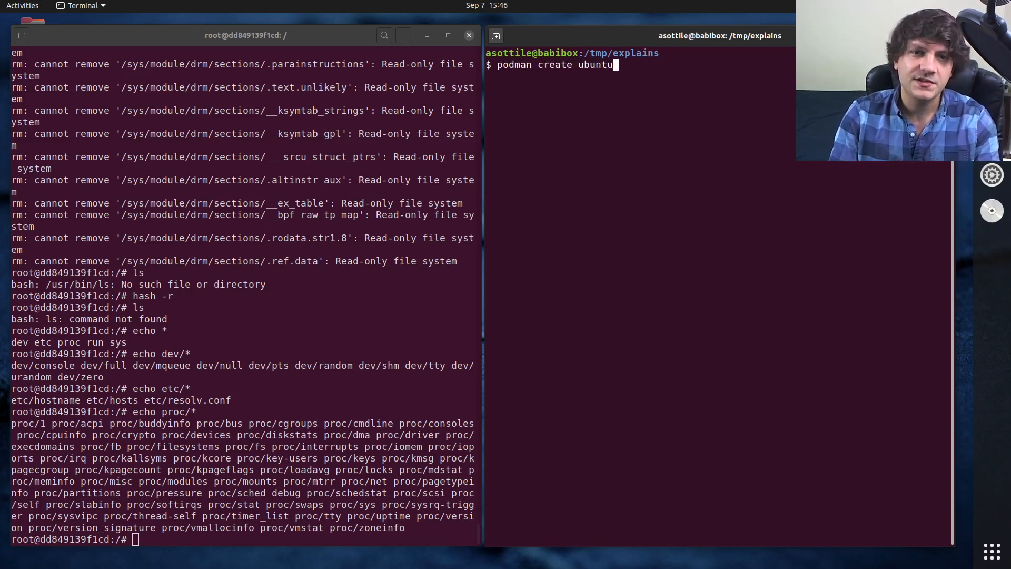
type(":xenial")
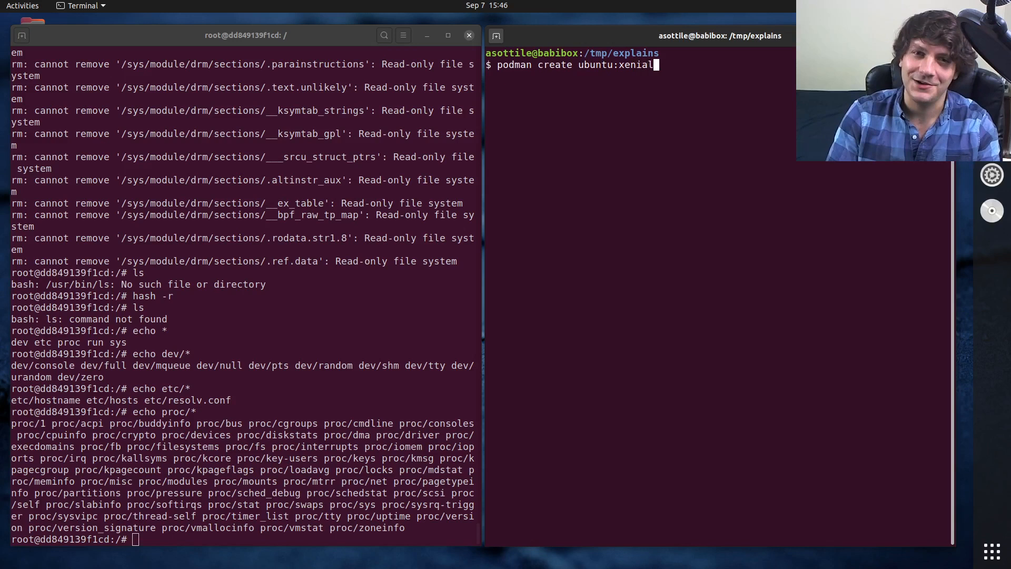
key("Return")
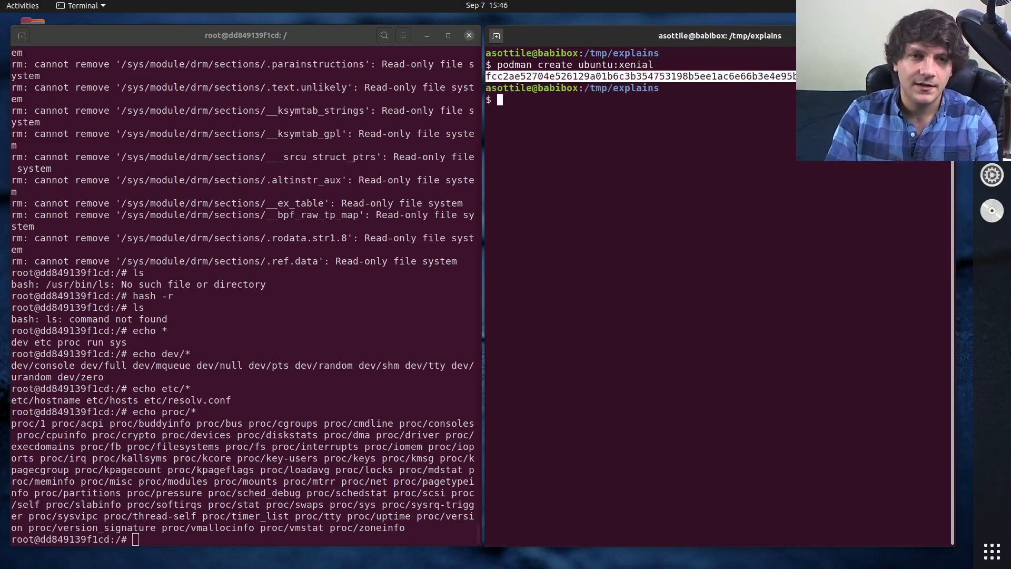
Export that container's filesystem to out.tgz and consult the add-userspace-to-container script
type("podman export fcc2ae52704e526129a01b6c3b354753198b5e")
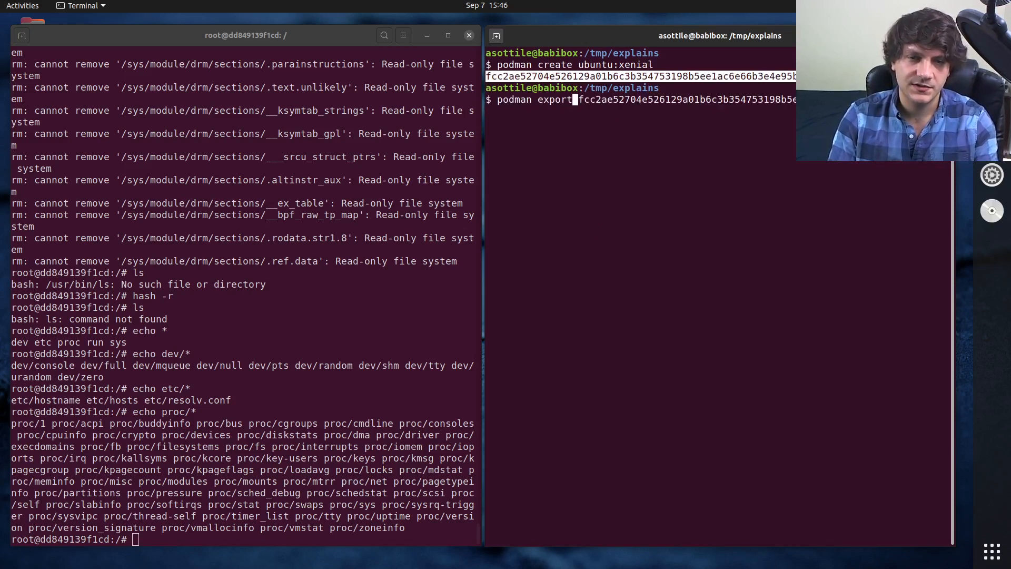
type("out.tgz")
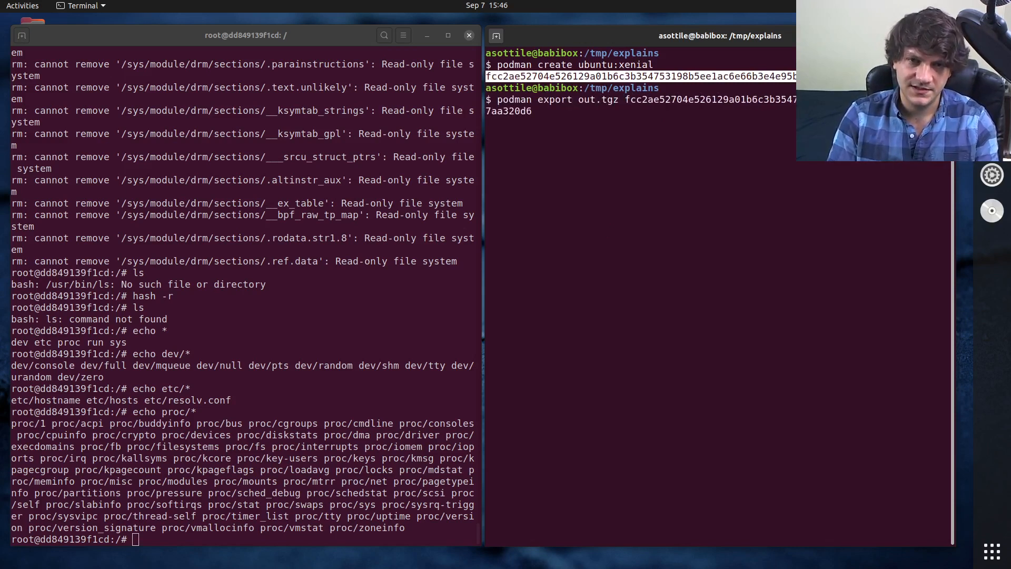
key("Return")
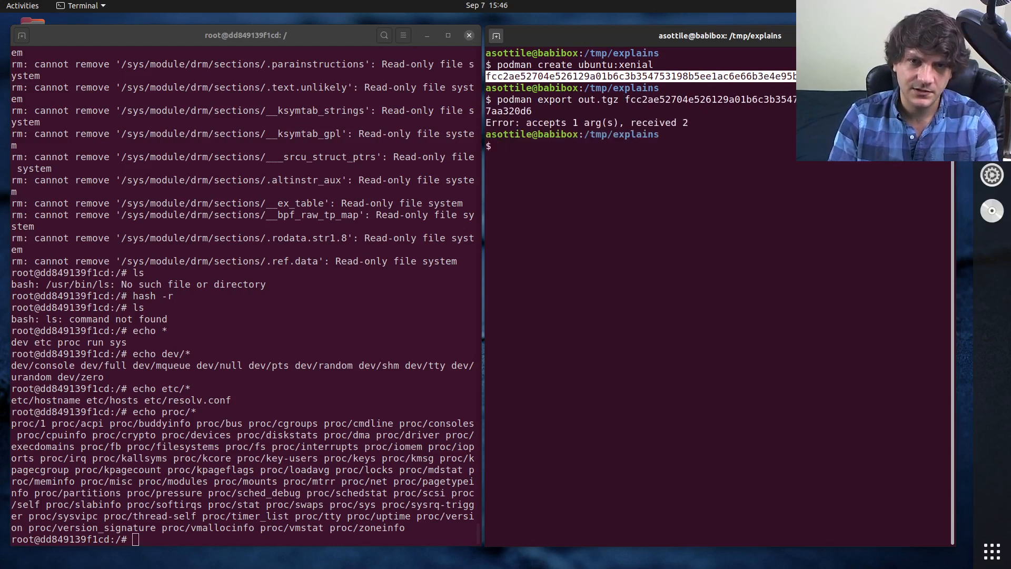
type("nano")
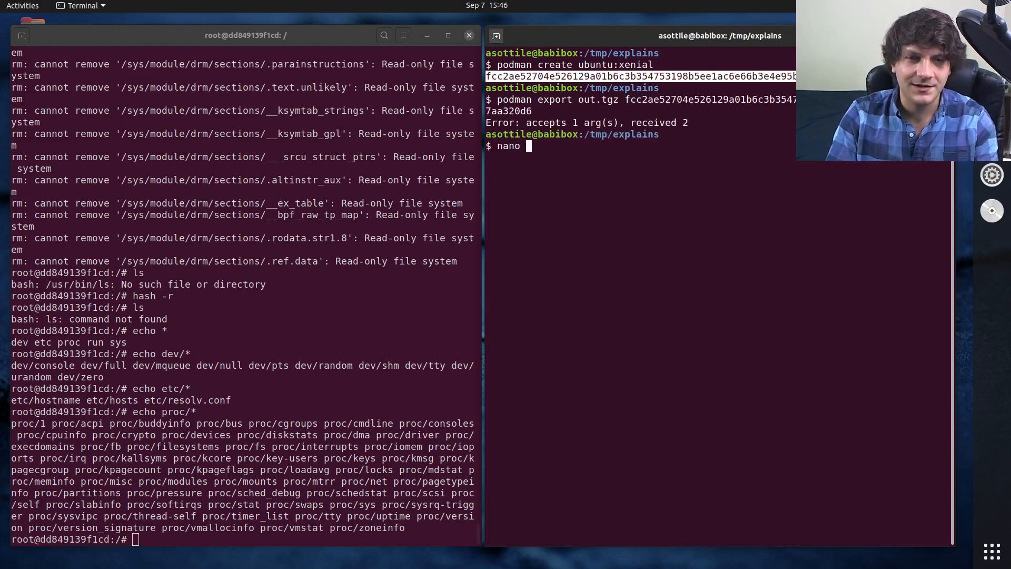
type("scratch/python/add-userspace-to-container.py")
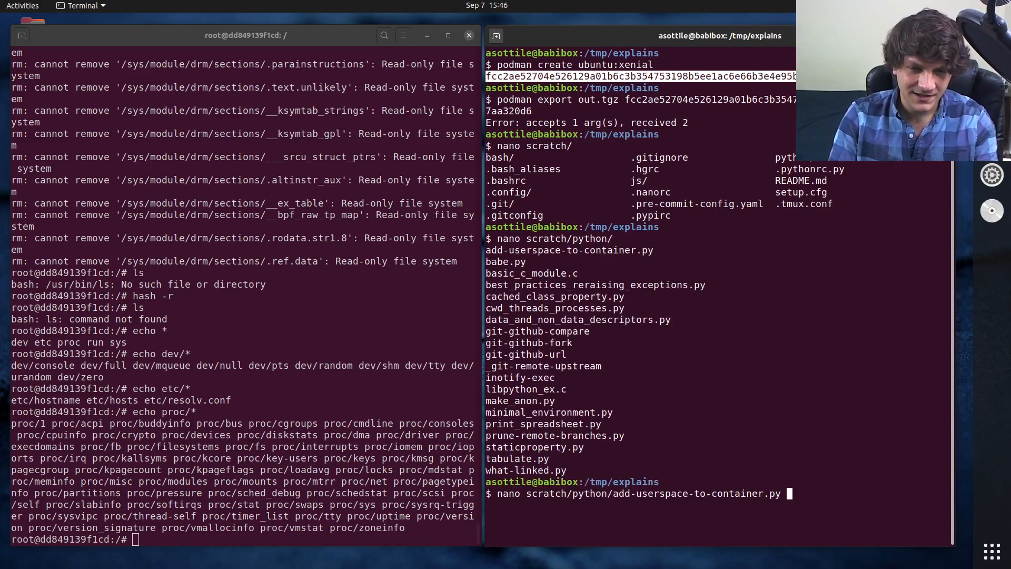
key("Return")
type("podman export -o out.tgz fcc2ae52704e526129a01b6c3b354753198b5ee1ac6e66b3e4e95bdf7aa320d6")
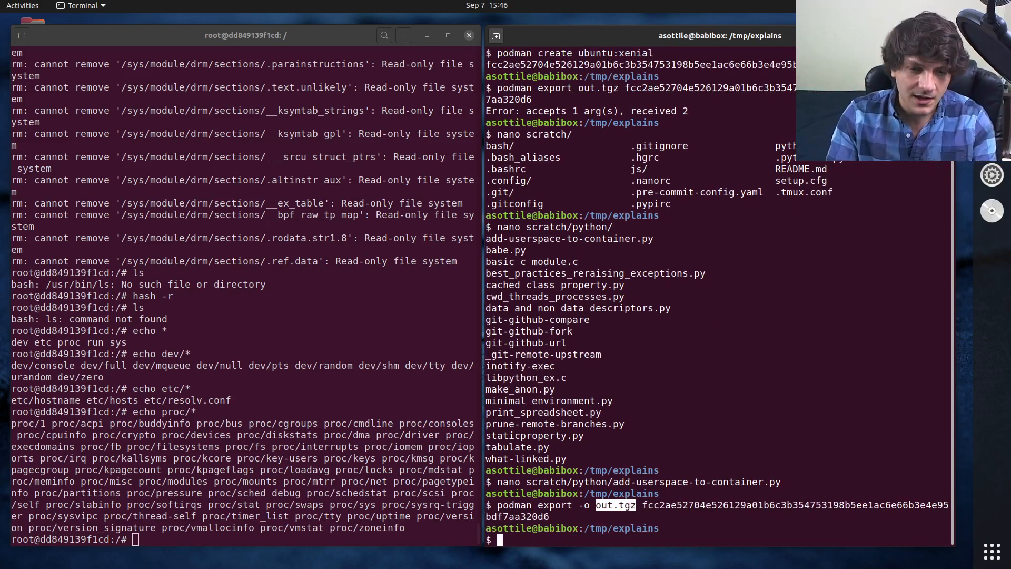
Check with du -hs that out.tgz is about 86M
type("du -hs t")
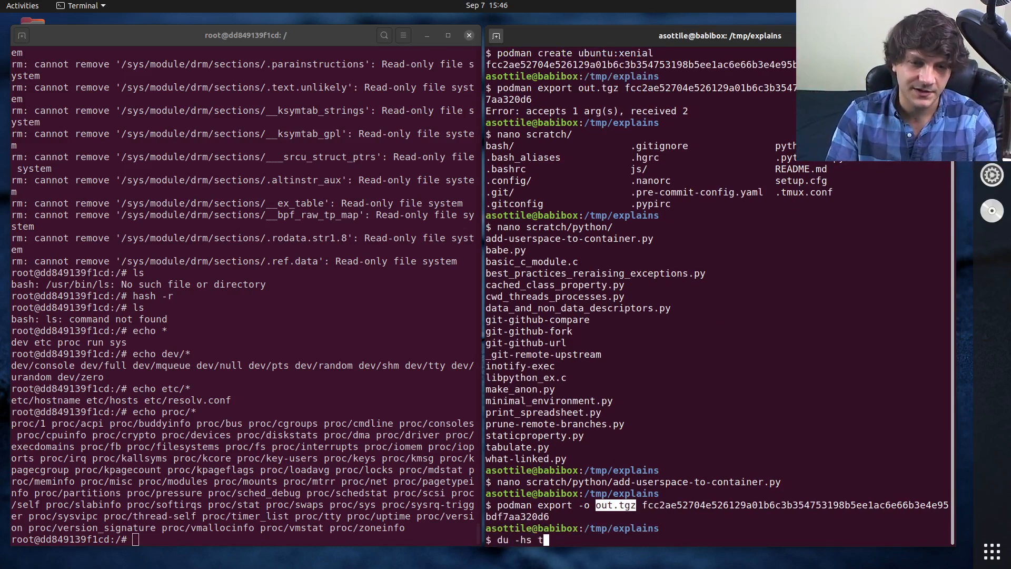
key("Return")
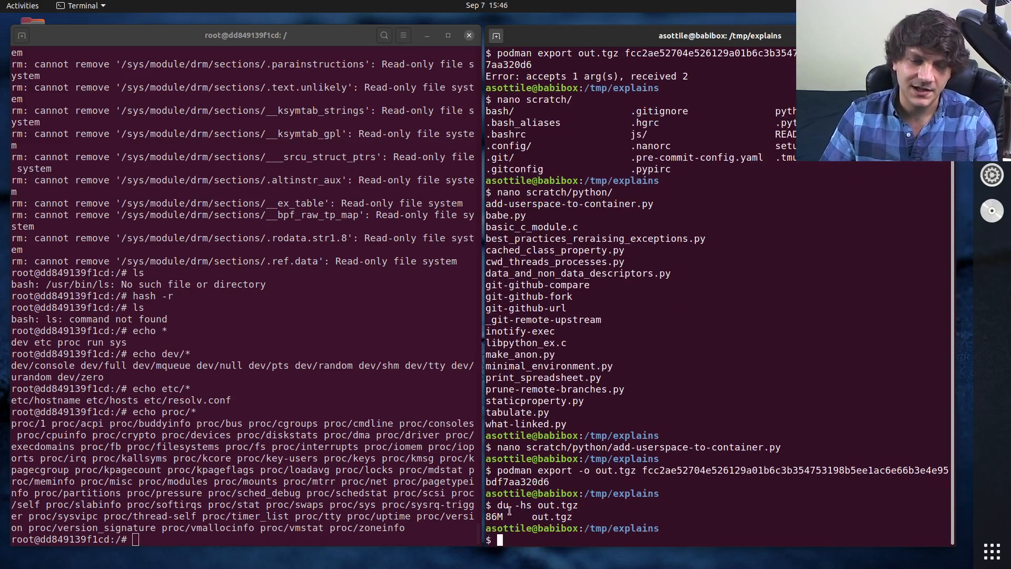
type("ls")
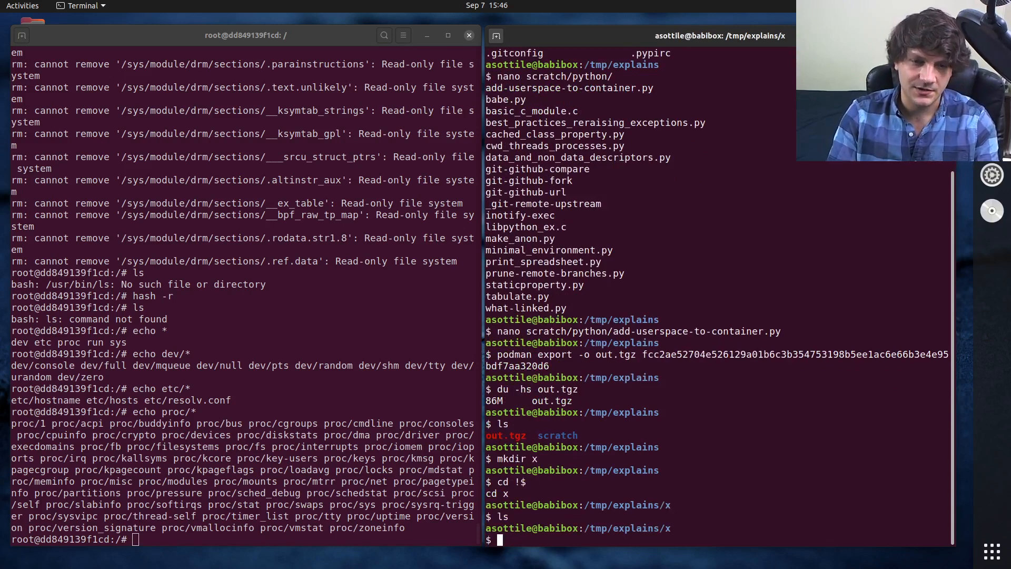
Extract ../out.tgz into x and remove etc/hosts, etc/hostname and etc/resolv.conf
type("tar -xf ../out.tgz")
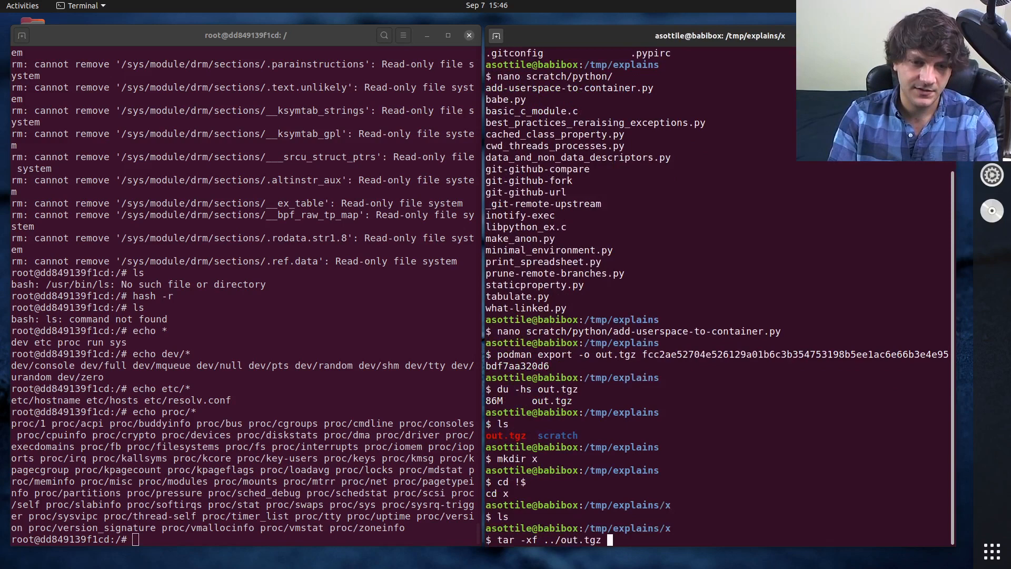
key("Return")
type("ls etc/")
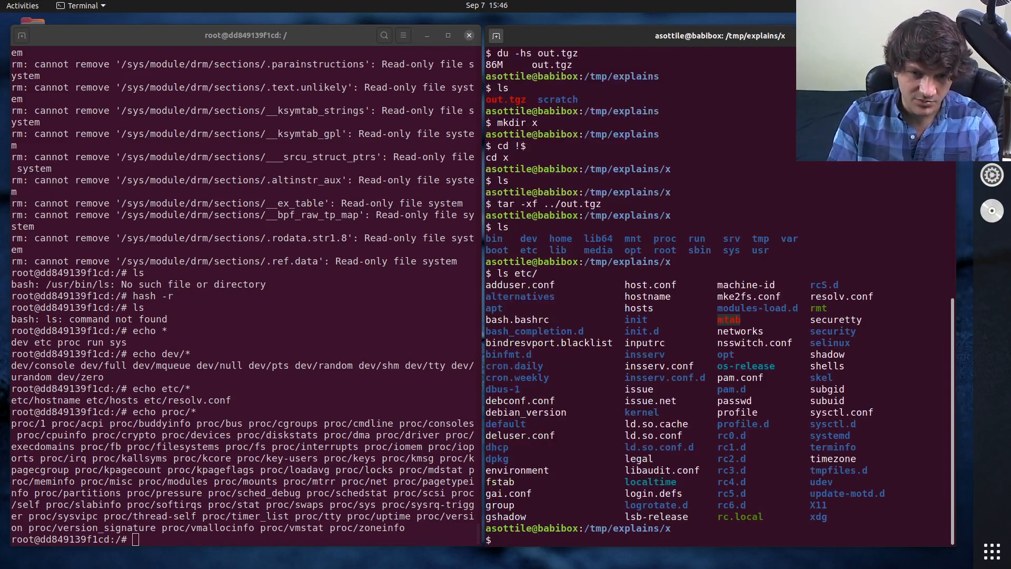
type("rm etc/hos")
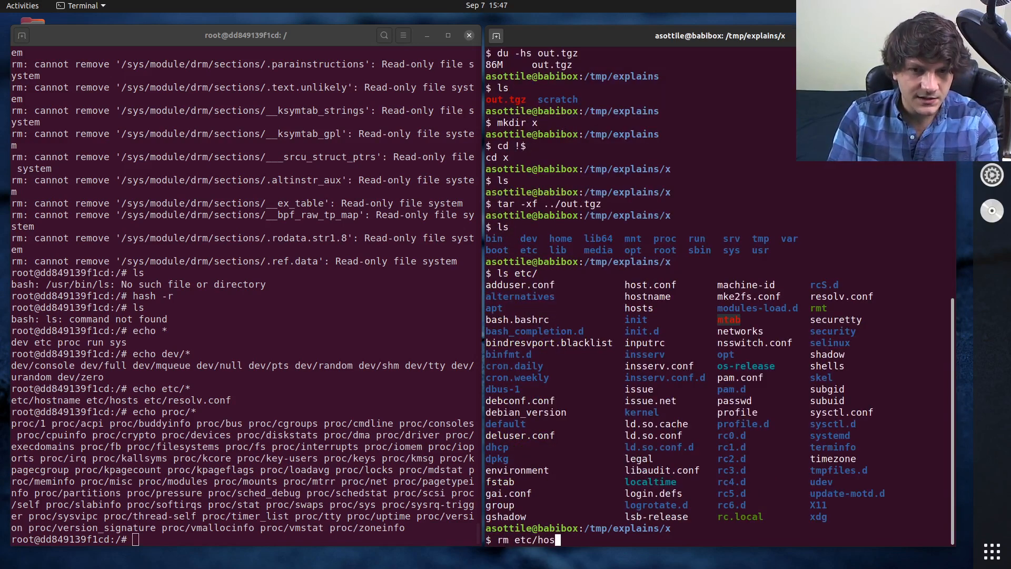
type("ts  etc/")
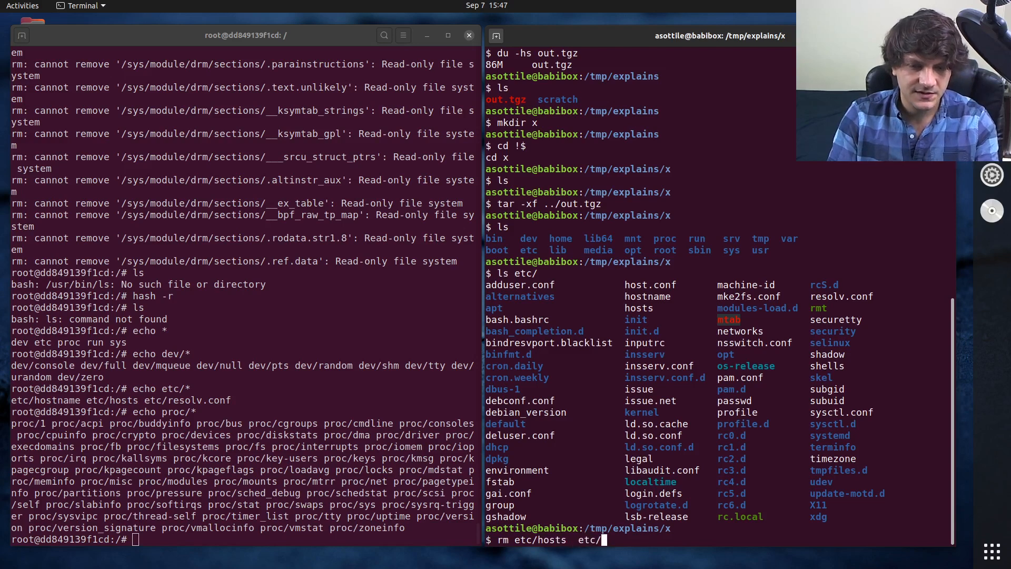
type("hostname")
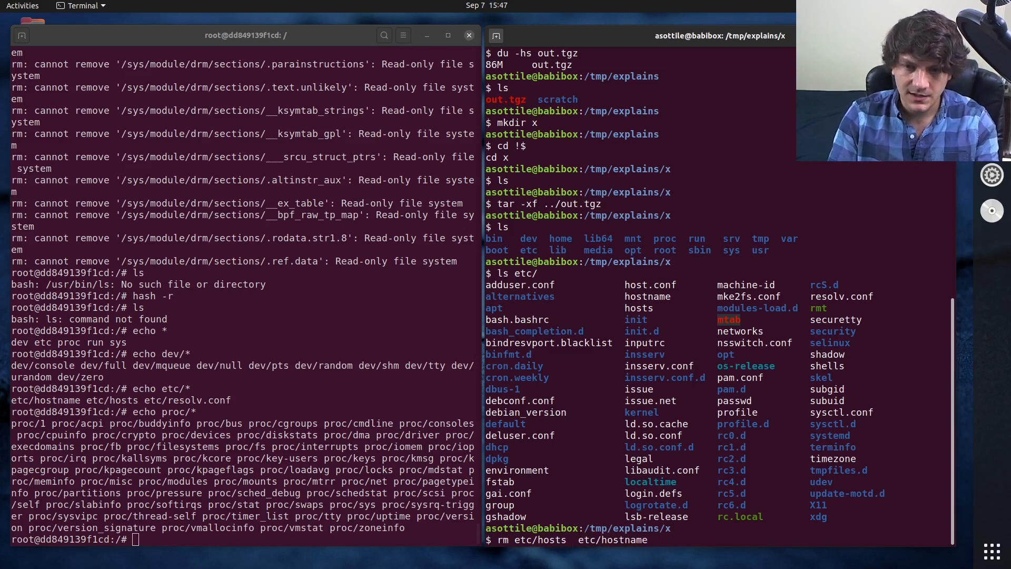
type("etc/resolv.conf")
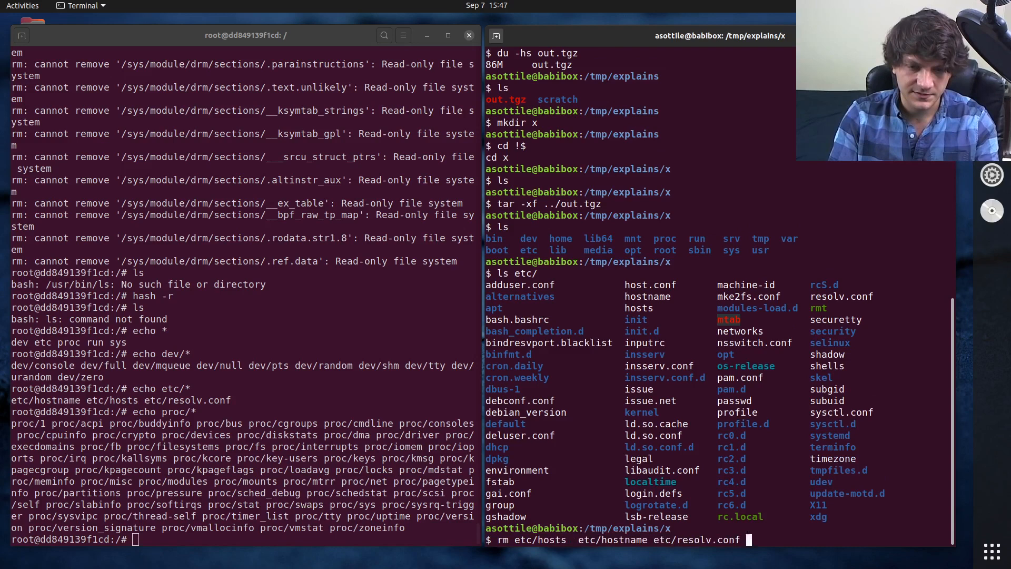
key("Return")
type("ls")
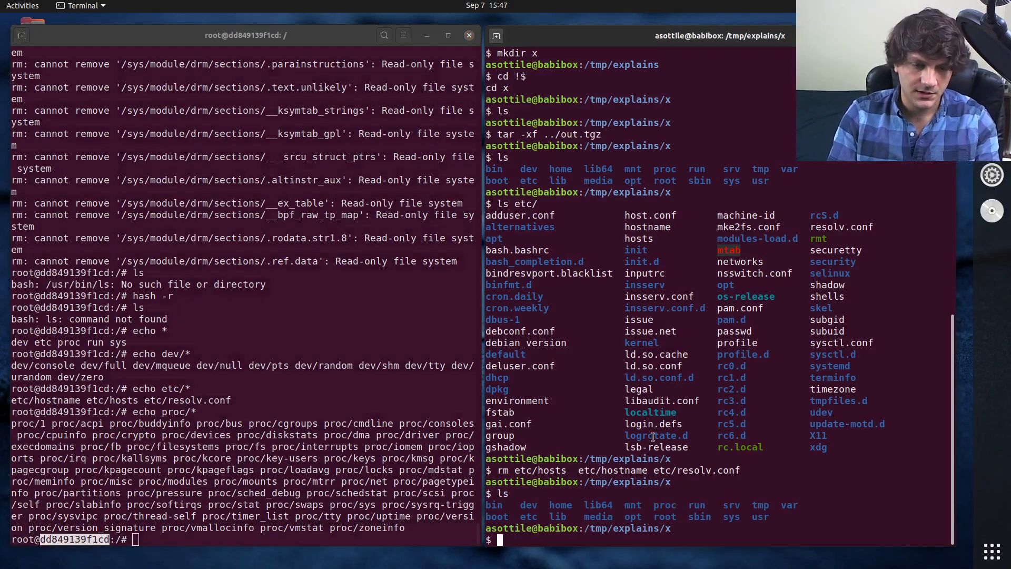
Pipe find -type d -maxdepth 1 into xargs podman cp to push each directory into container dd849139f1cd
type("find -t")
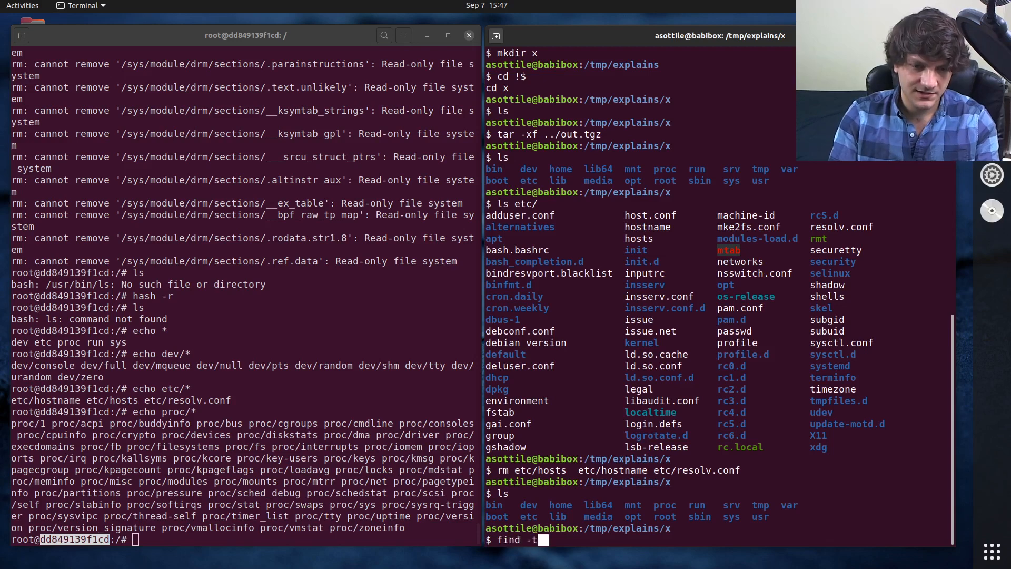
type("ype d")
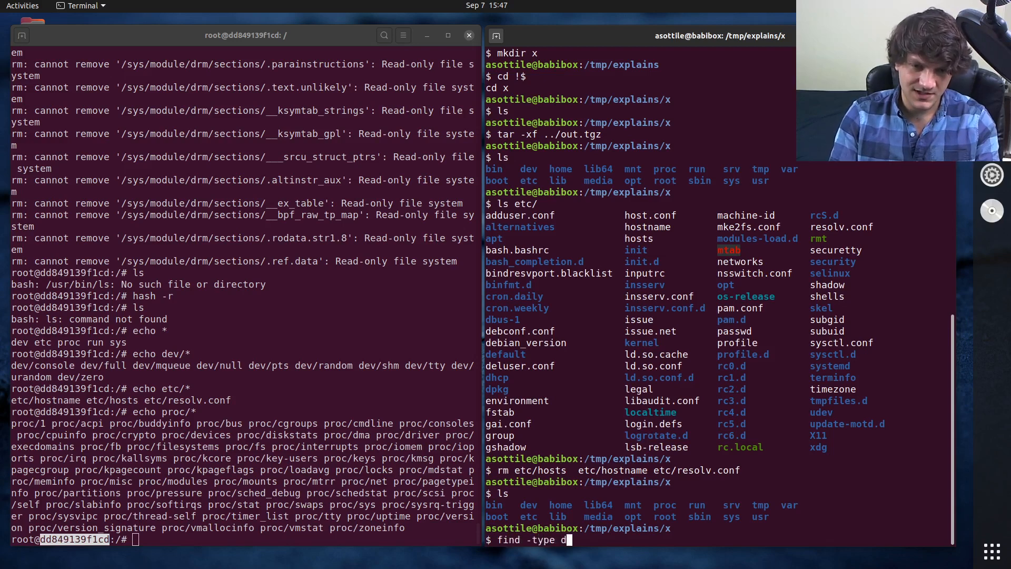
type("-maxdepth 1 | Xargs")
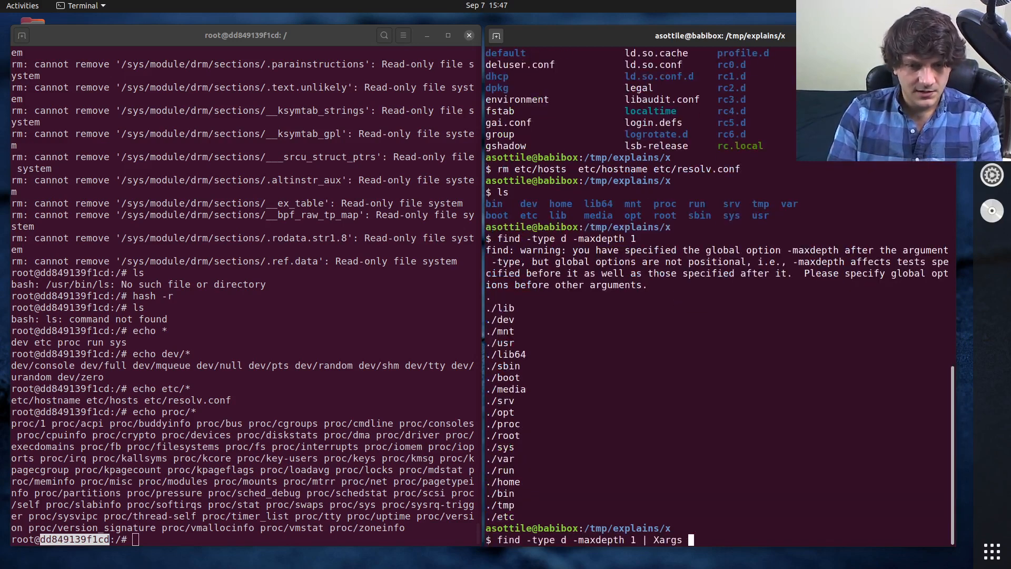
type("xa")
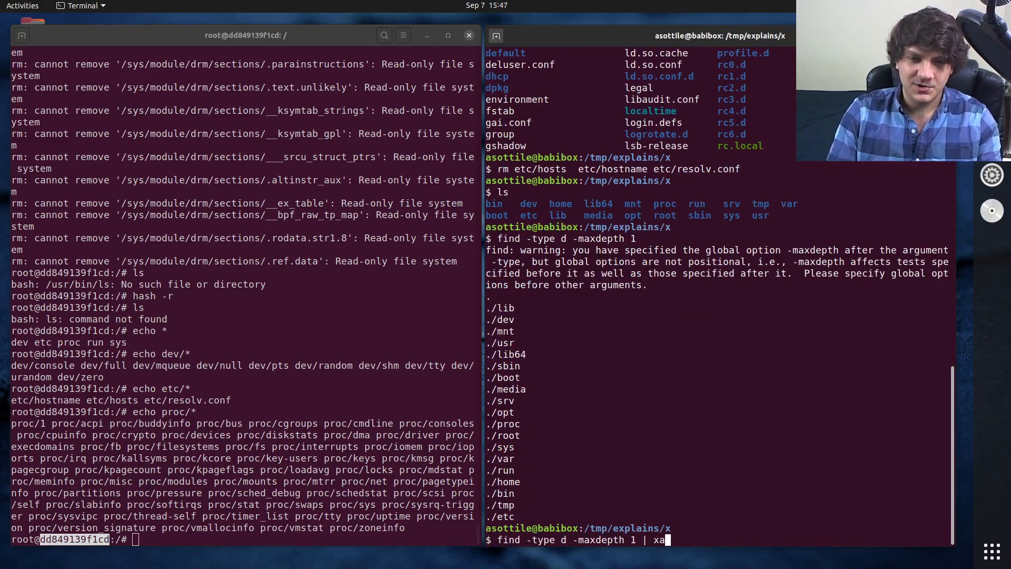
type("rgs --replace")
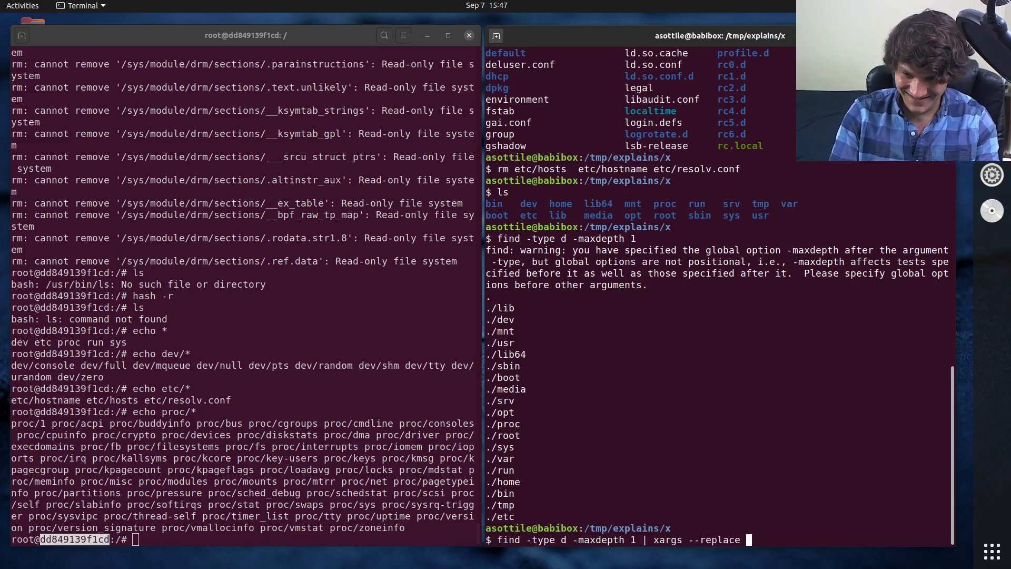
type("podman cp {")
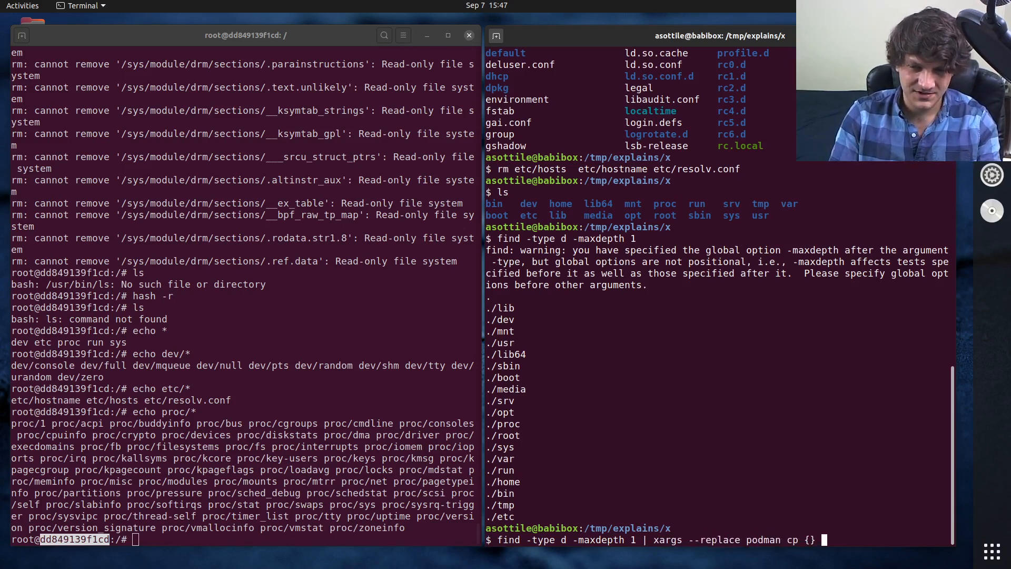
type("dd849139f1cd:")
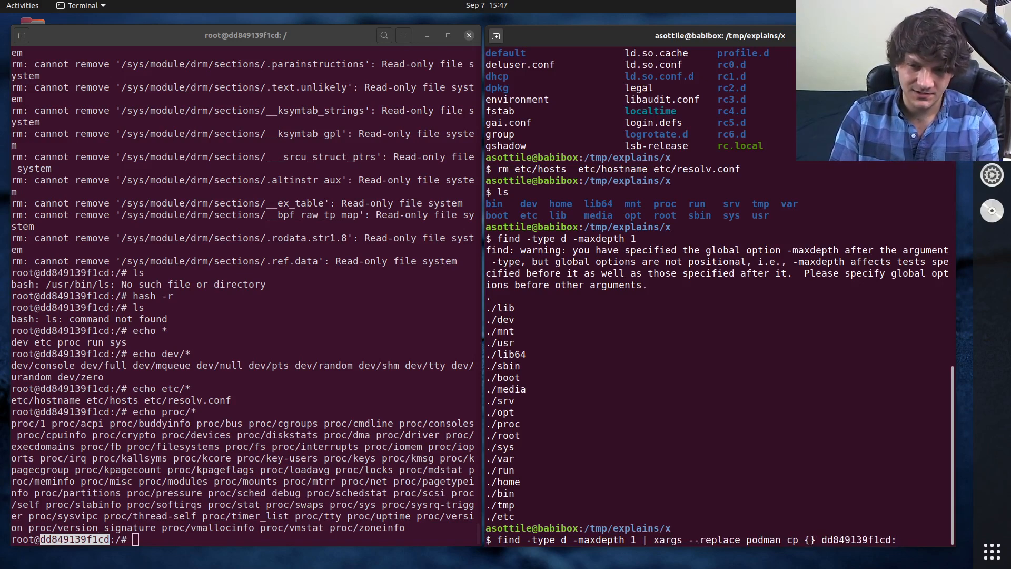
type("P{")
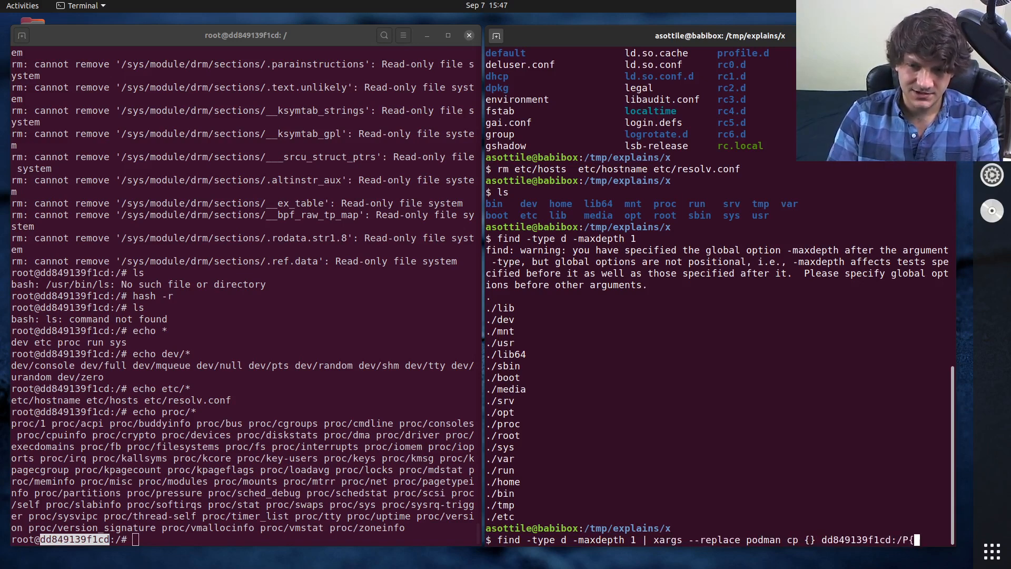
type("}")
left_click(244, 539)
type("ls")
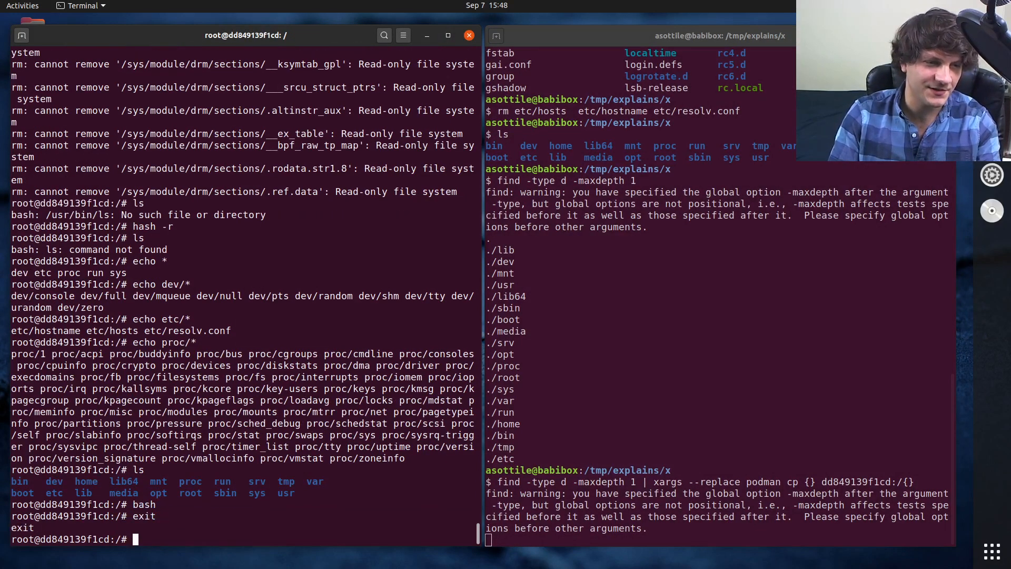
In the restored container create a foo folder and show /etc/lsb-release reporting Ubuntu 16.04 xenial
type("m")
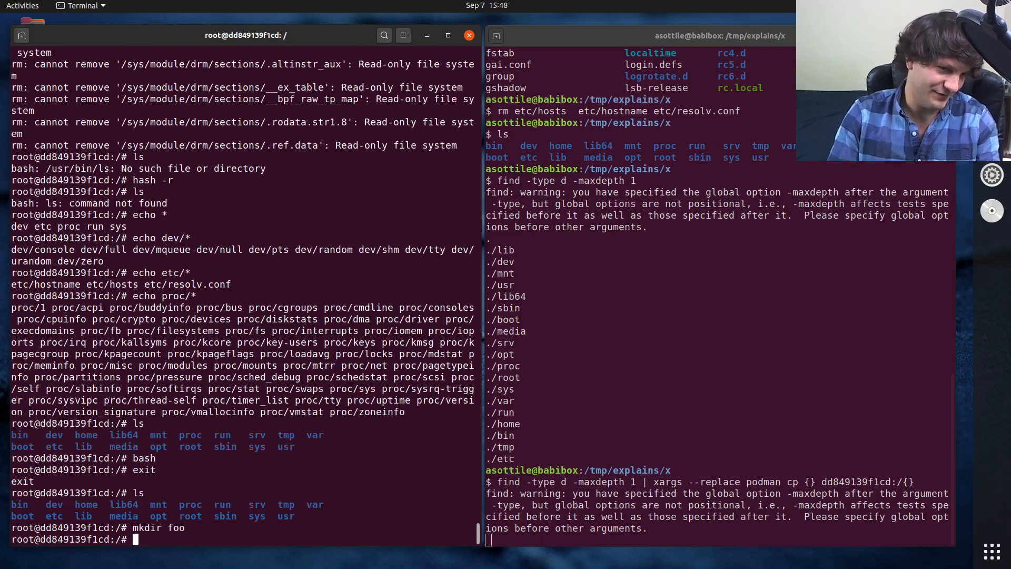
key("Return")
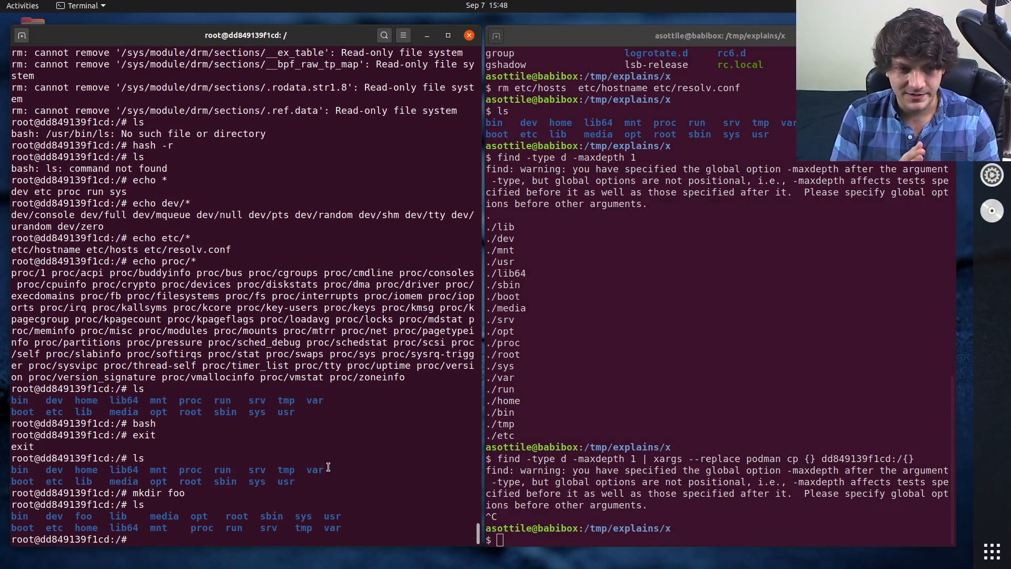
type("ls /etc/^C")
type("cat /etc/lsb")
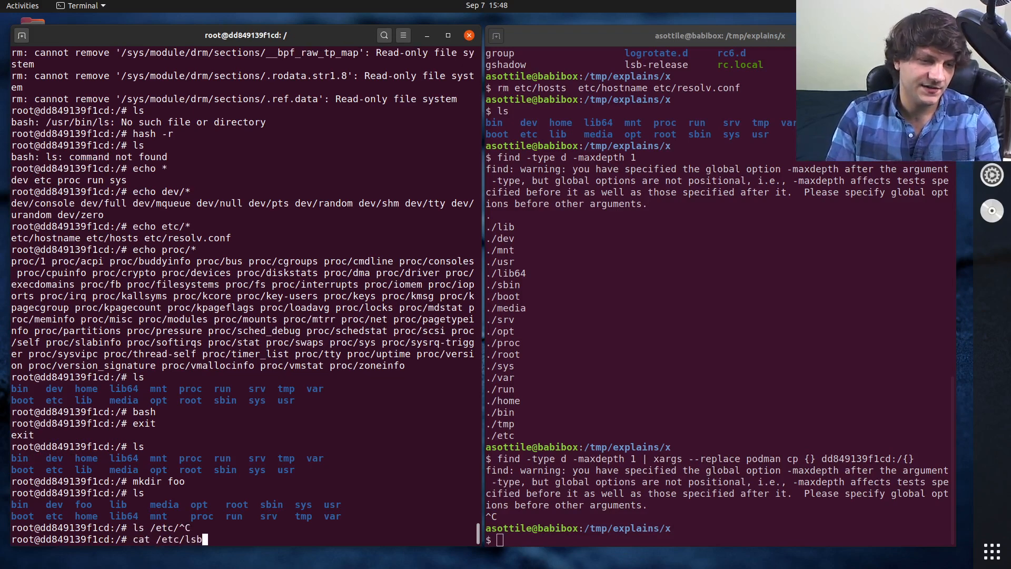
key("Return")
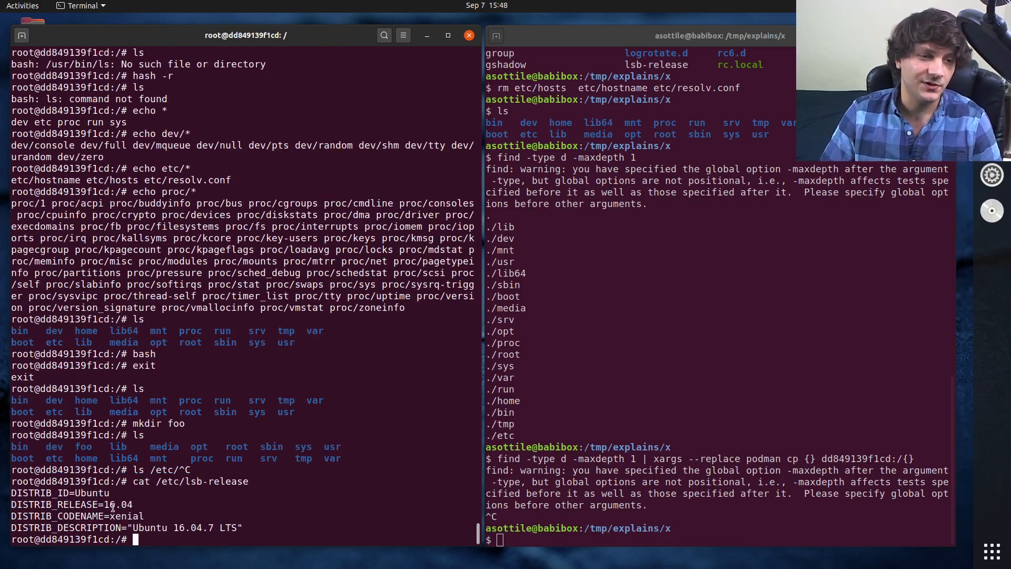
double_click(76, 515)
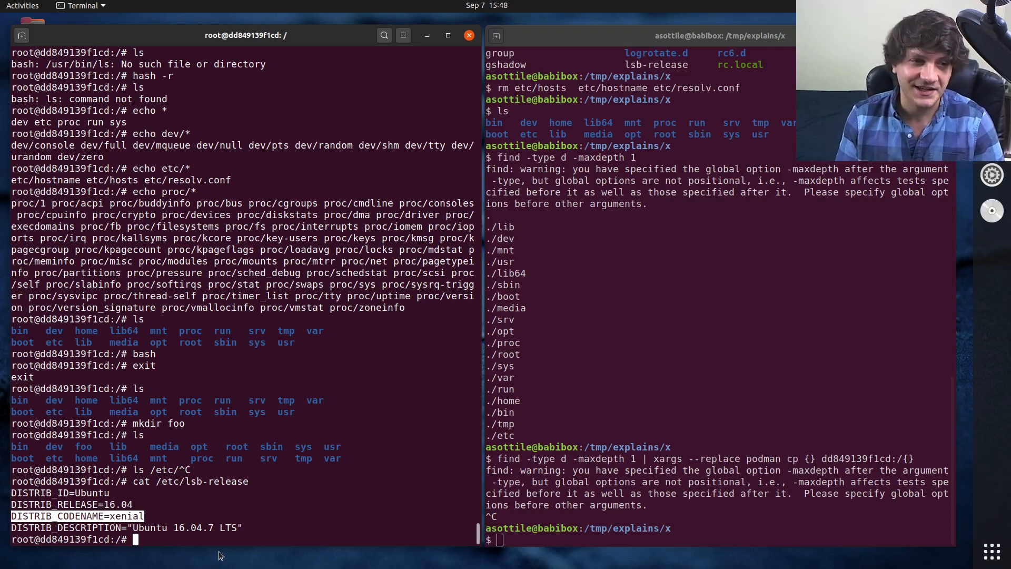
mouse_move(214, 557)
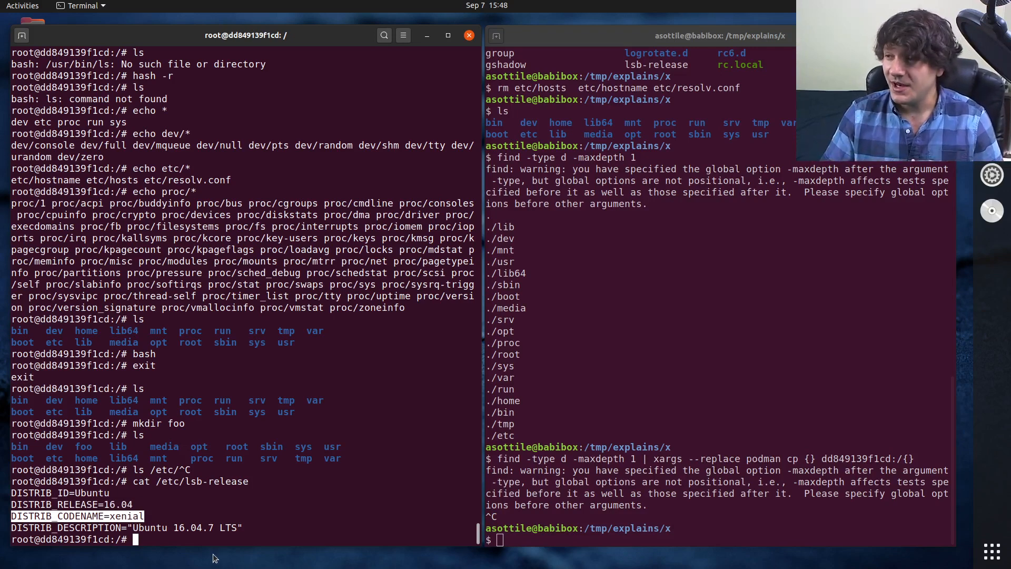